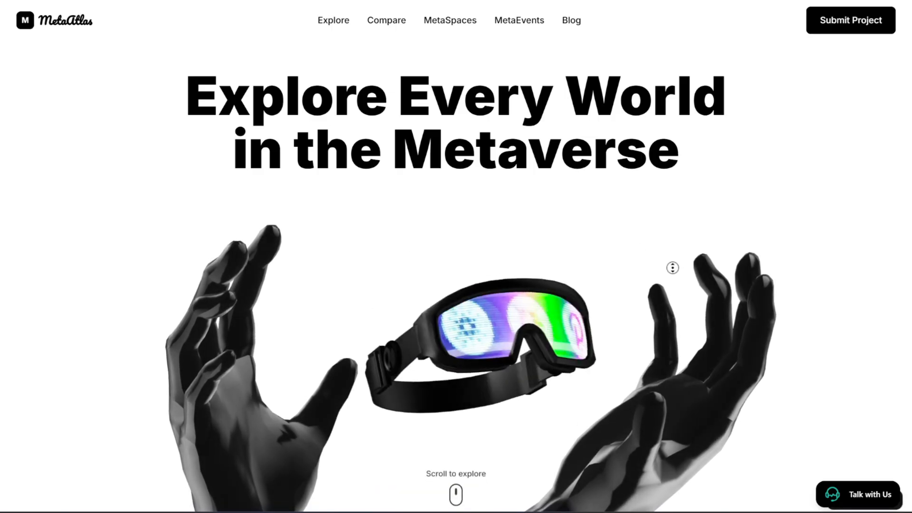
Scroll down the Readdy home page to bring its content into view.
{"action": "scroll", "scroll_direction": "down", "scroll_amount": 3}
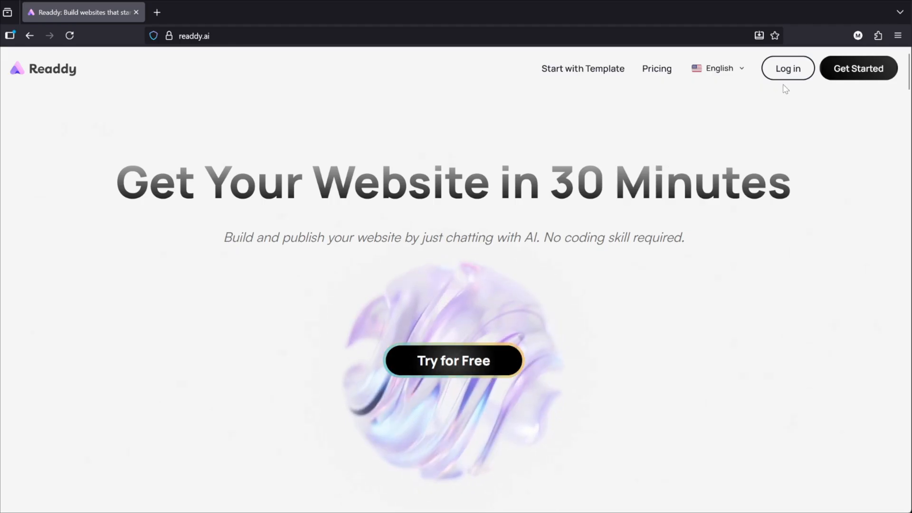
Start a new project, settle on Web & Mobile after trying Mobile, and check the React framework menu.
{"action": "left_click", "coordinate": [453, 360]}
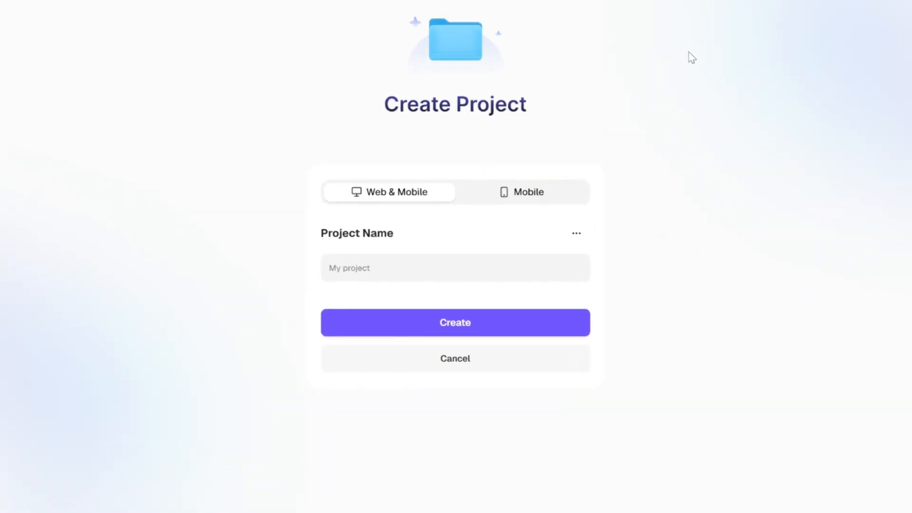
{"action": "mouse_move", "coordinate": [615, 232]}
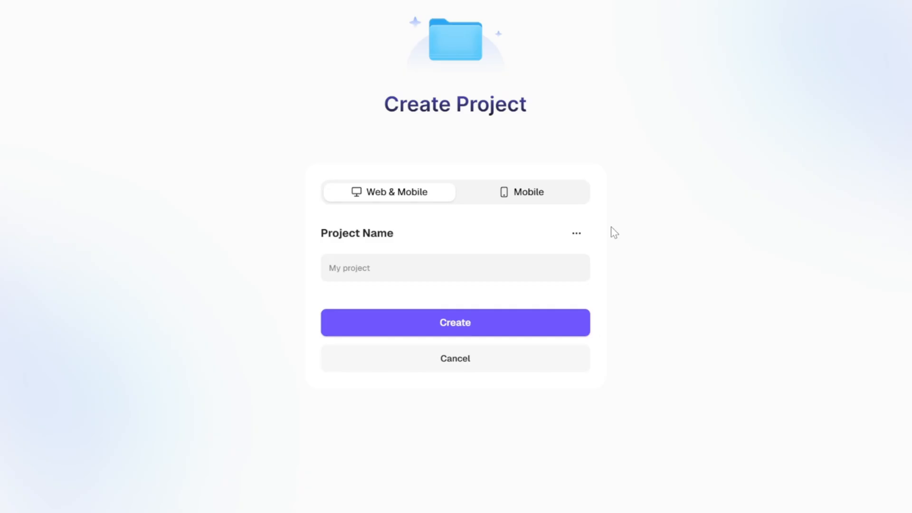
{"action": "mouse_move", "coordinate": [509, 201]}
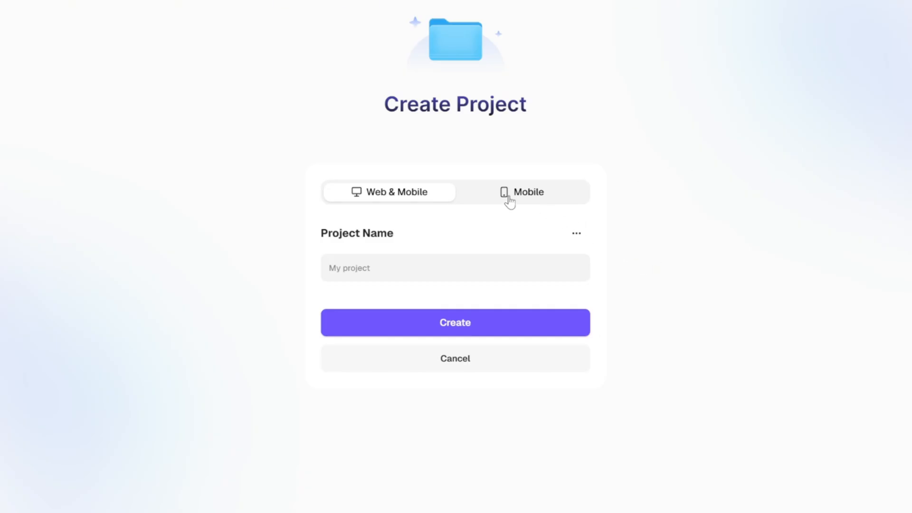
{"action": "left_click", "coordinate": [527, 192]}
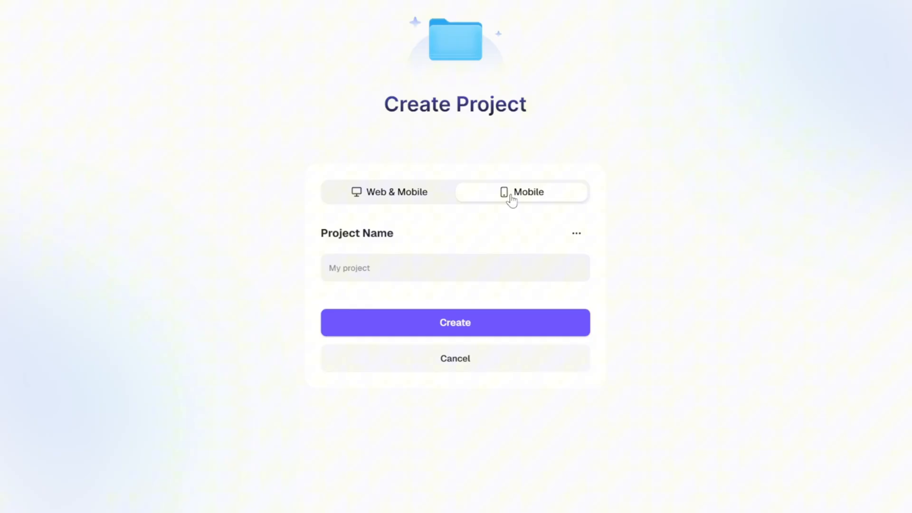
{"action": "left_click", "coordinate": [389, 192]}
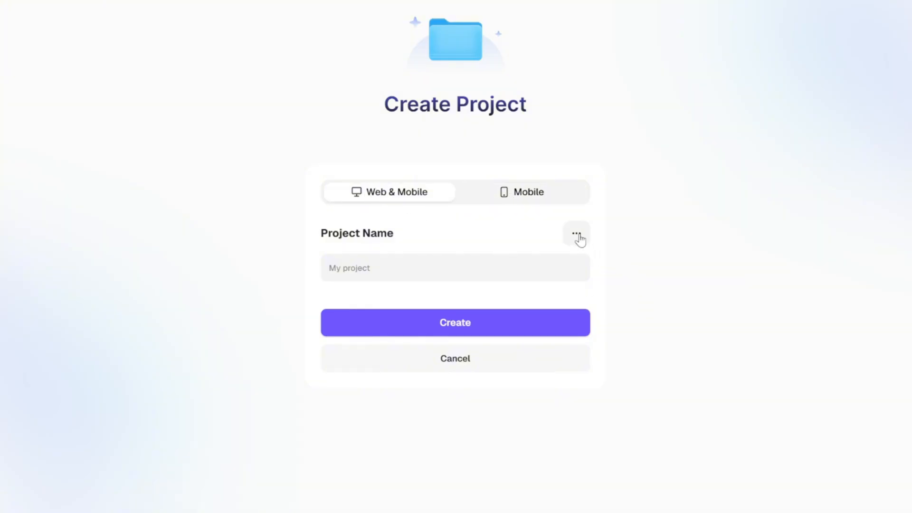
{"action": "left_click", "coordinate": [576, 233]}
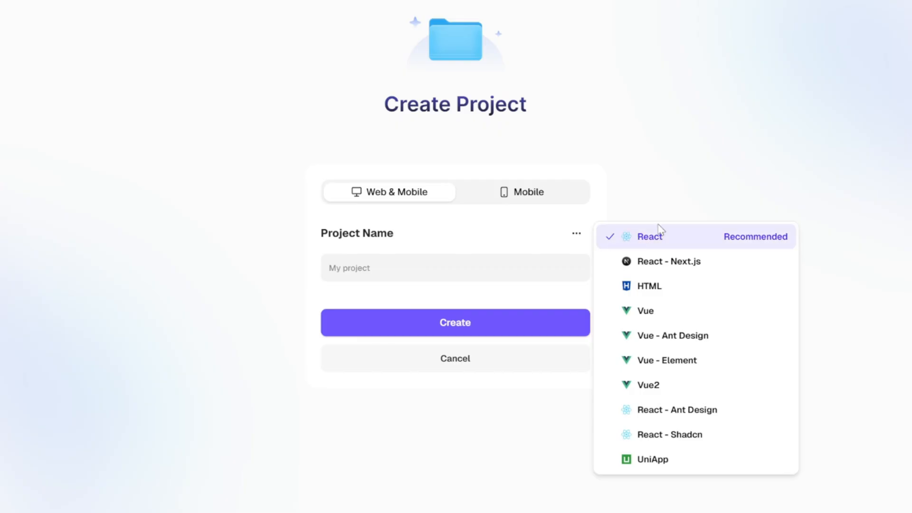
{"action": "mouse_move", "coordinate": [661, 480]}
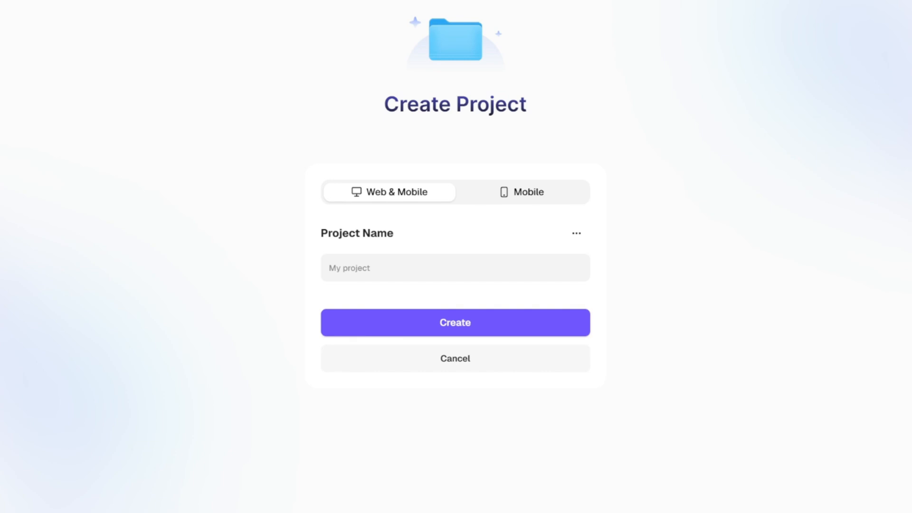
{"action": "mouse_move", "coordinate": [400, 269]}
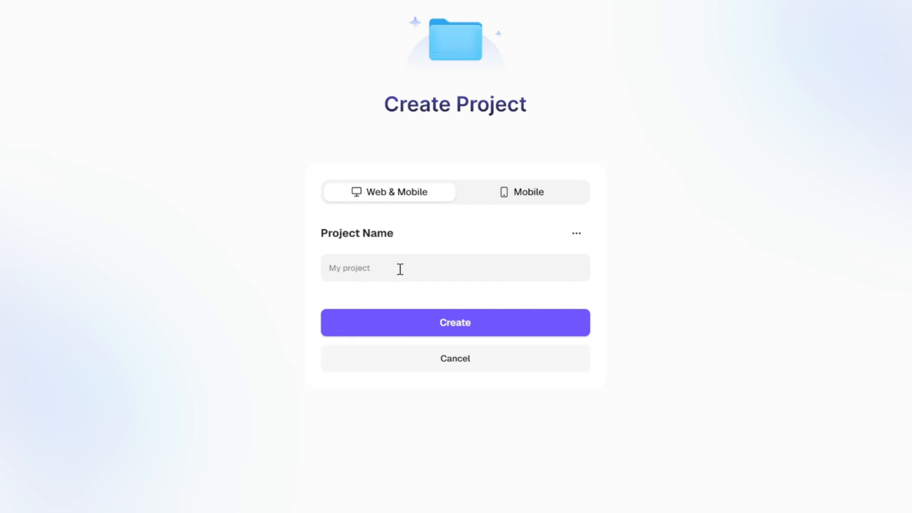
Name the project MetaAtlas and create it.
{"action": "type", "text": "MetaAtlas"}
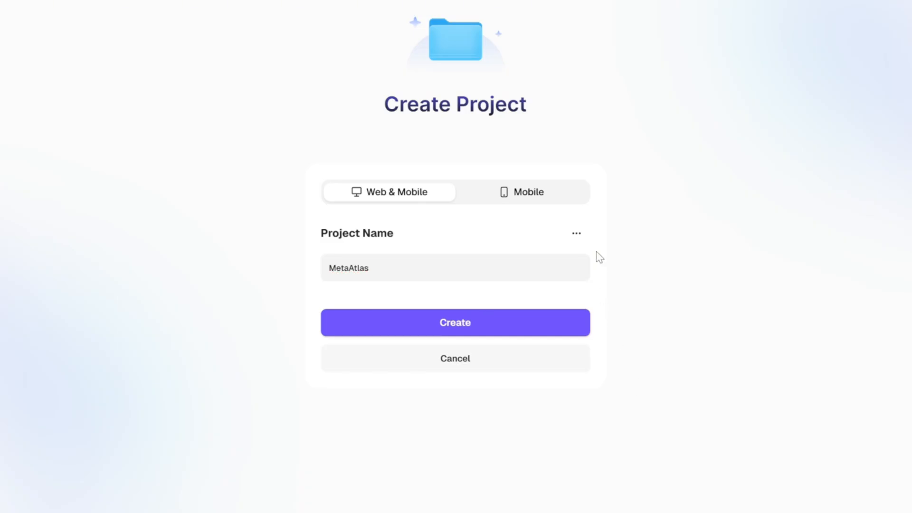
{"action": "mouse_move", "coordinate": [530, 248]}
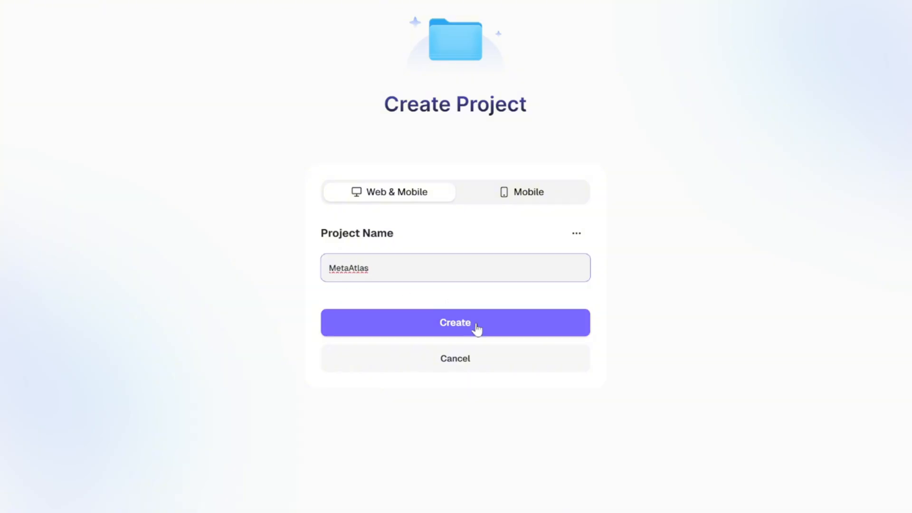
{"action": "left_click", "coordinate": [455, 323]}
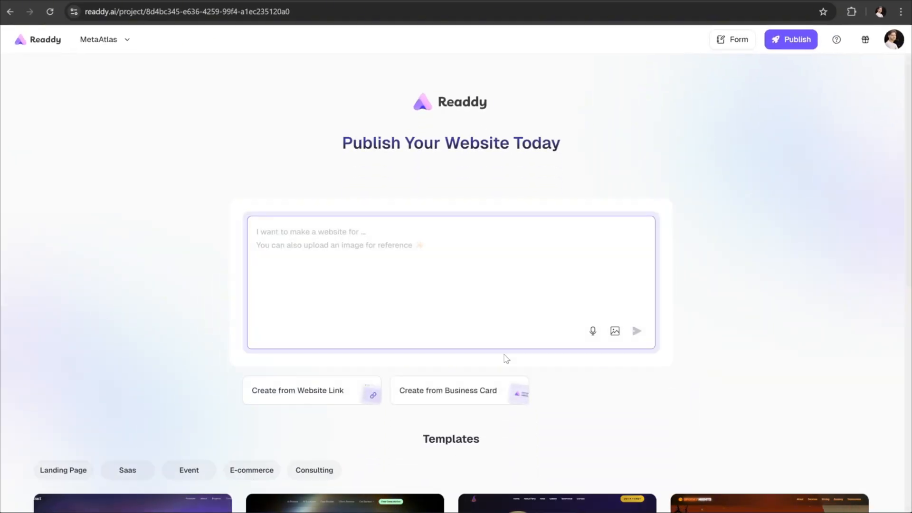
{"action": "left_click", "coordinate": [450, 232]}
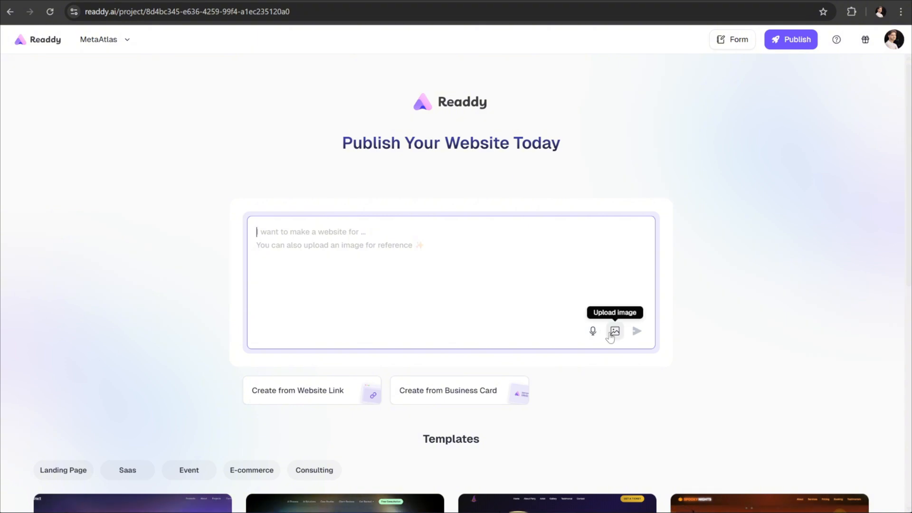
{"action": "mouse_move", "coordinate": [744, 348]}
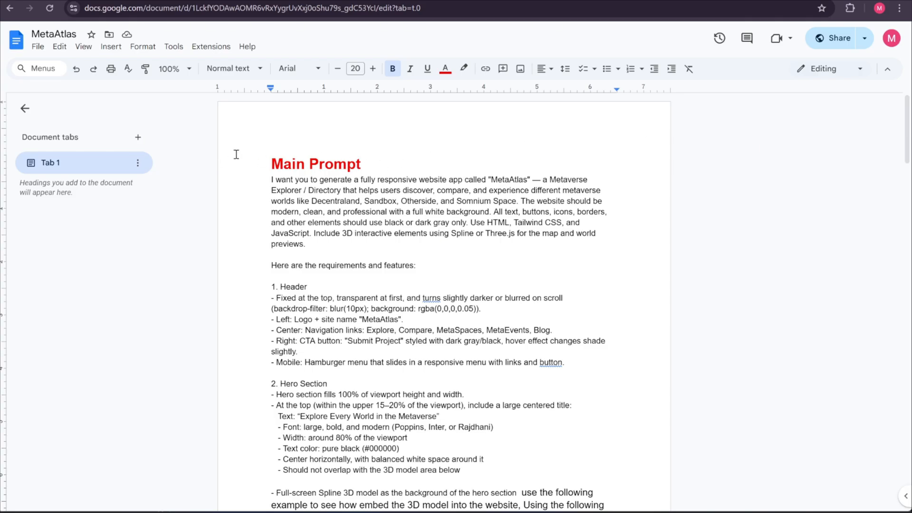
{"action": "mouse_move", "coordinate": [380, 160]}
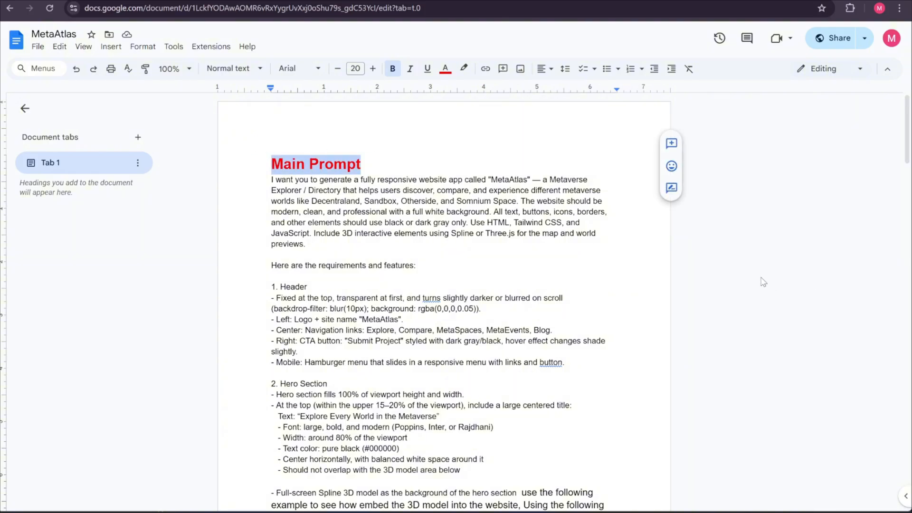
Scroll through the Main Prompt to locate the Spline react-spline embed snippet in the hero section.
{"action": "scroll", "scroll_direction": "down", "scroll_amount": 3}
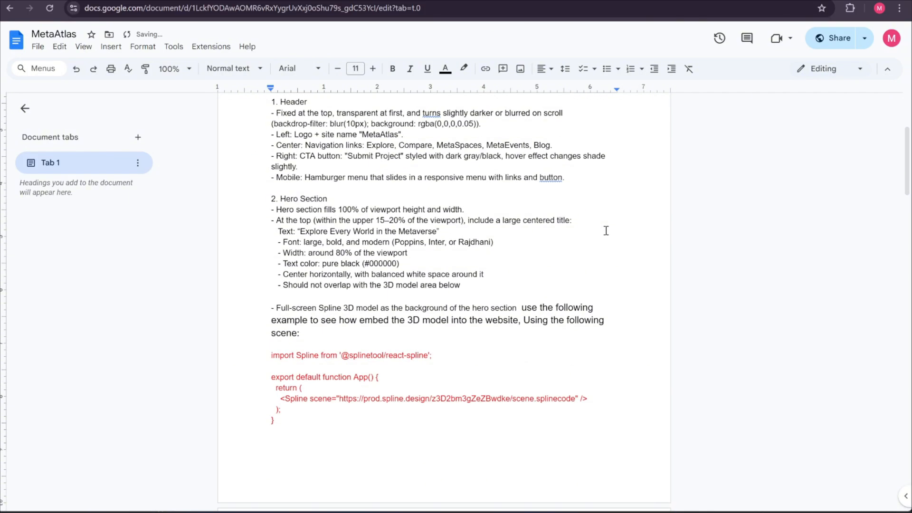
{"action": "scroll", "scroll_direction": "down", "scroll_amount": 3}
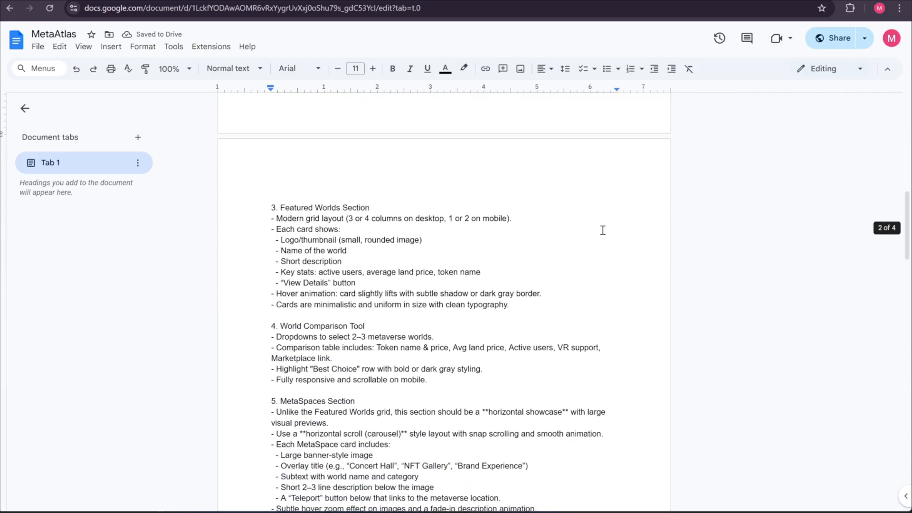
{"action": "scroll", "scroll_direction": "down", "scroll_amount": 3}
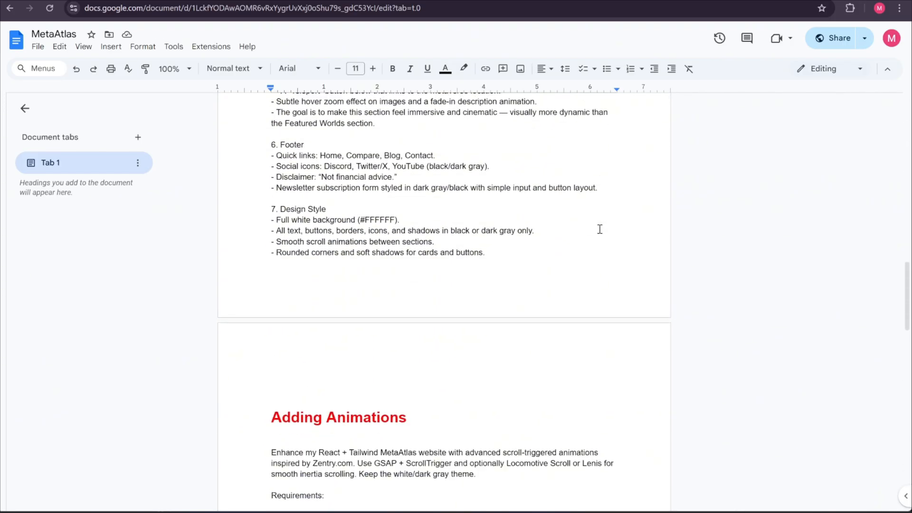
{"action": "scroll", "scroll_direction": "down", "scroll_amount": 3}
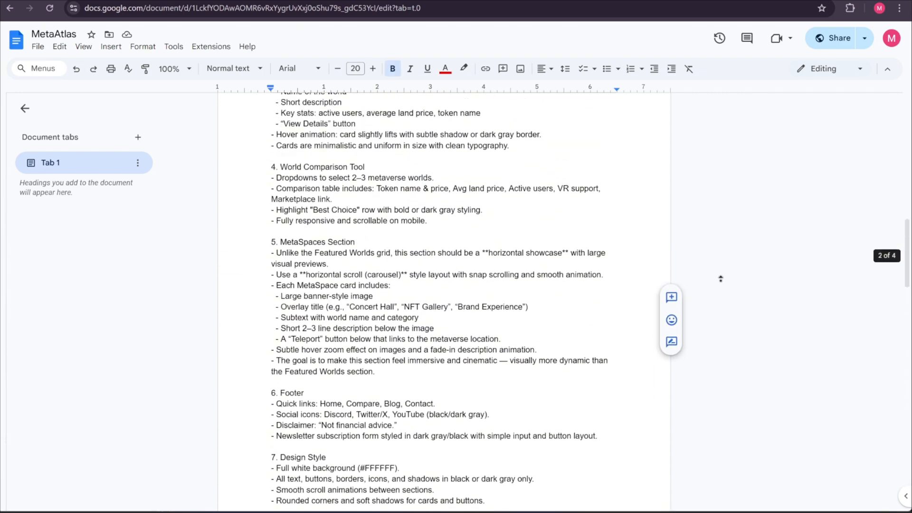
{"action": "scroll", "scroll_direction": "up", "scroll_amount": 3}
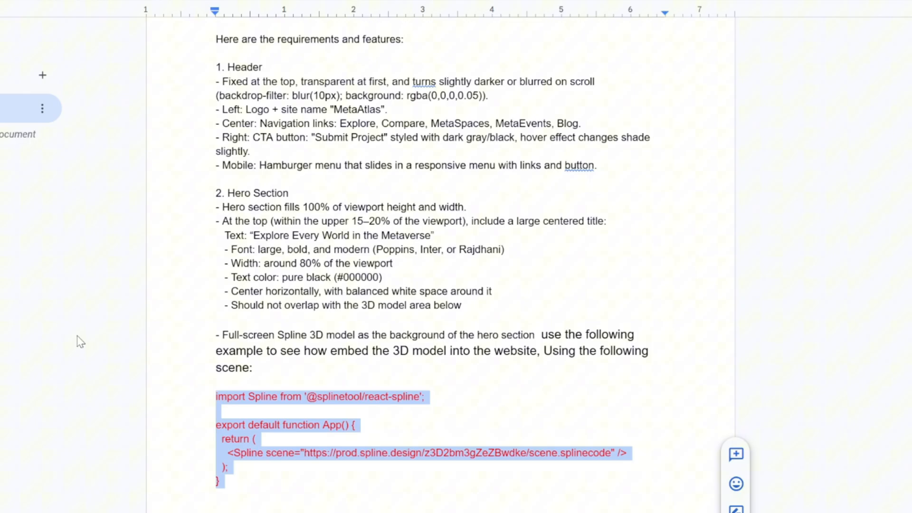
{"action": "mouse_move", "coordinate": [168, 413]}
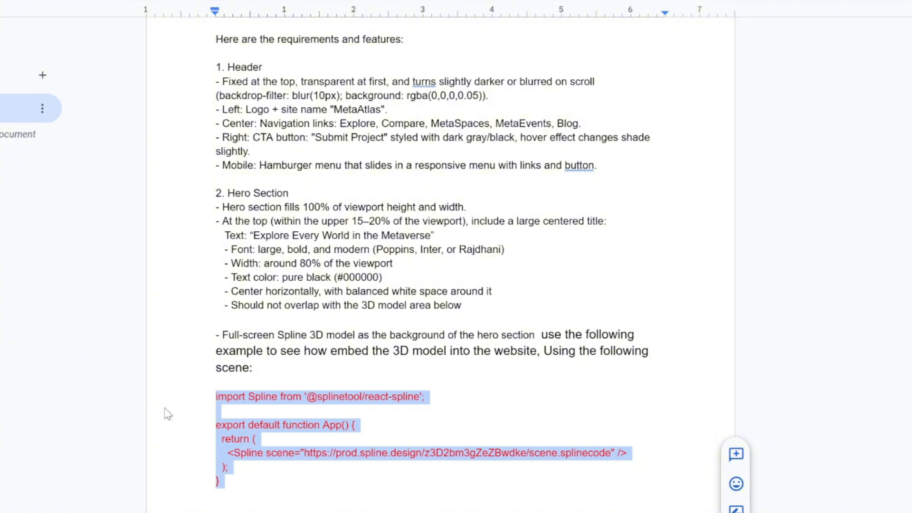
{"action": "mouse_move", "coordinate": [310, 420]}
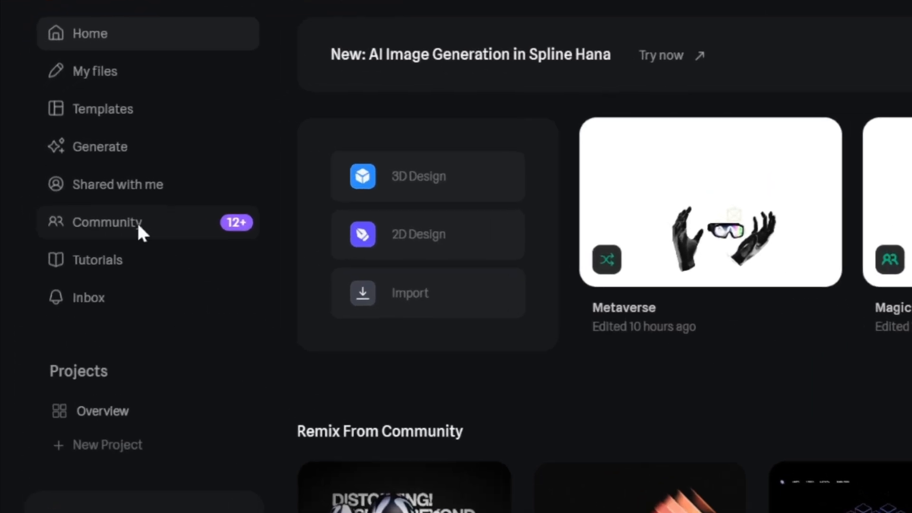
Browse the Spline community feed, find the Metaverse scene and remix an editable copy.
{"action": "left_click", "coordinate": [107, 222]}
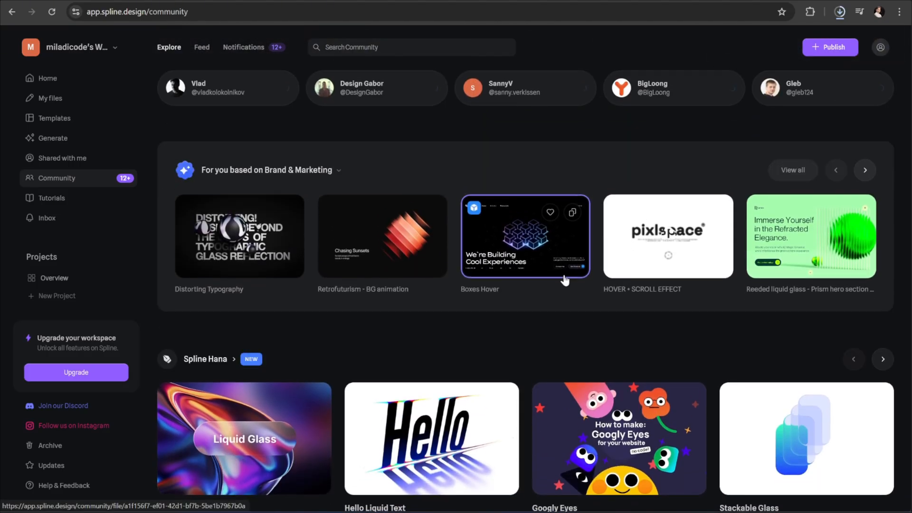
{"action": "scroll", "scroll_direction": "down", "scroll_amount": 3}
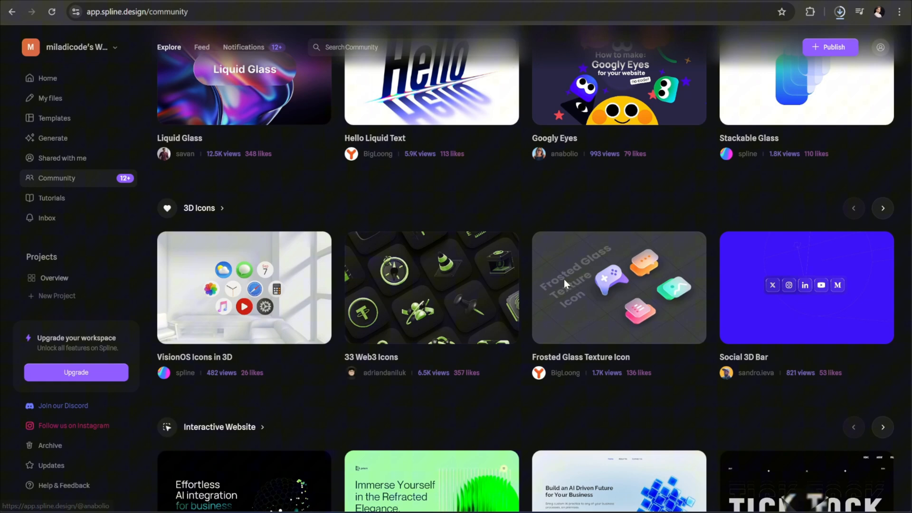
{"action": "scroll", "scroll_direction": "down", "scroll_amount": 3}
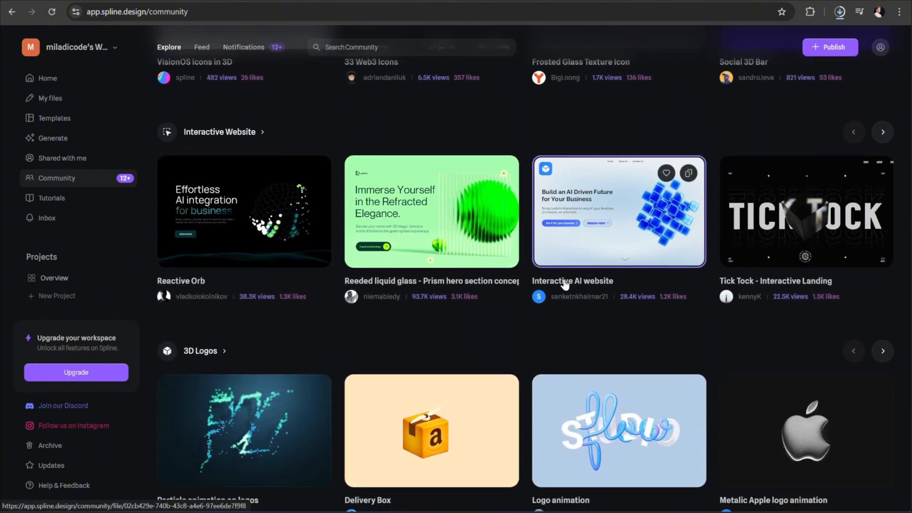
{"action": "scroll", "scroll_direction": "down", "scroll_amount": 3}
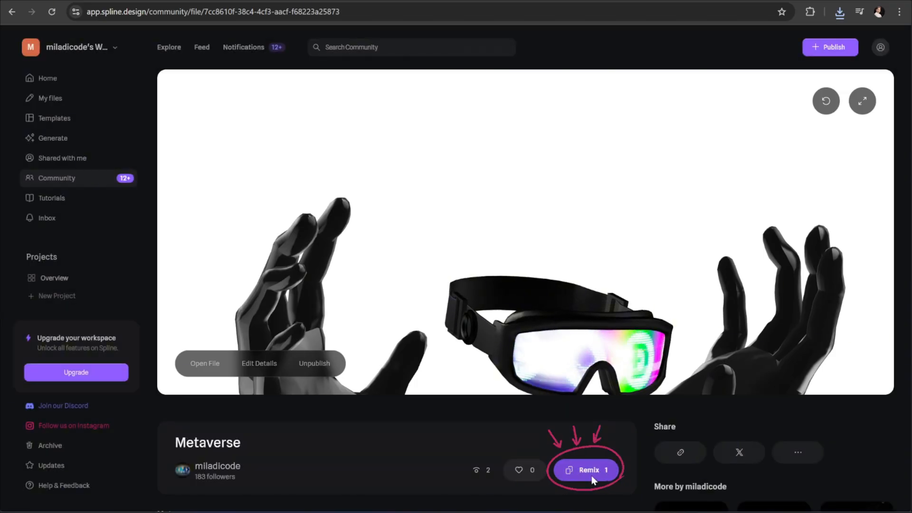
{"action": "left_click", "coordinate": [588, 469]}
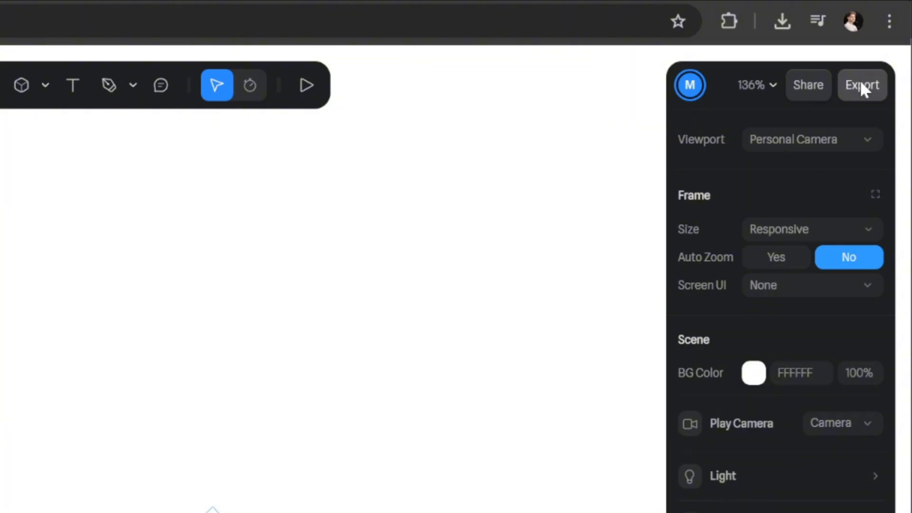
Bring up the Metaverse scene's export dialog and switch to its Code Export choices.
{"action": "left_click", "coordinate": [861, 85]}
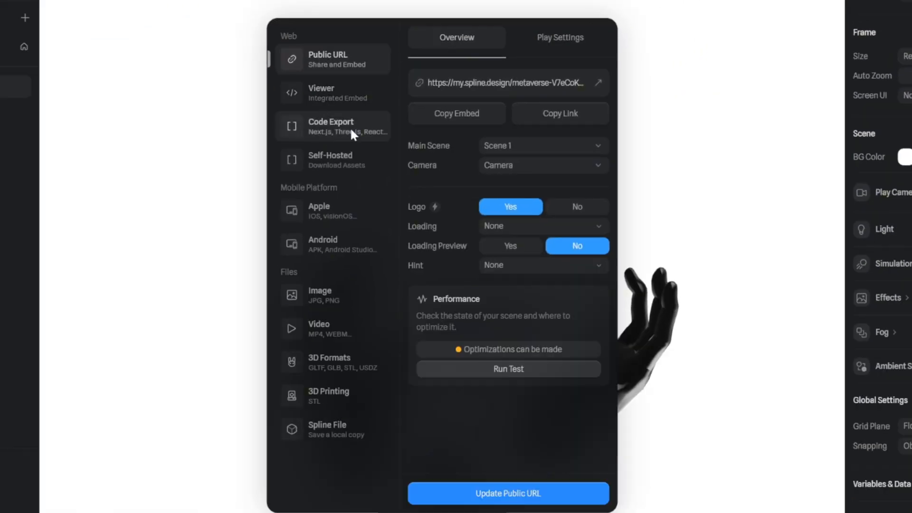
{"action": "left_click", "coordinate": [333, 125]}
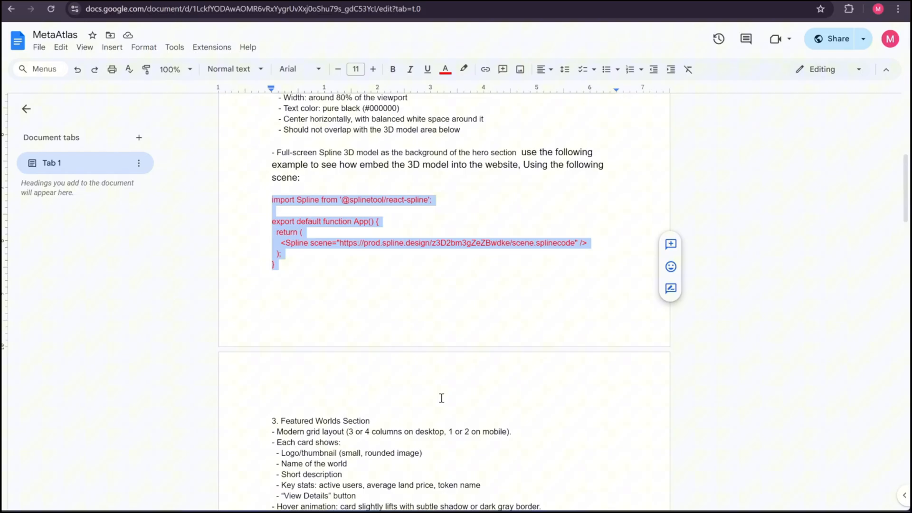
Scroll the prompt document down to the Spline embed code example.
{"action": "scroll", "scroll_direction": "down", "scroll_amount": 3}
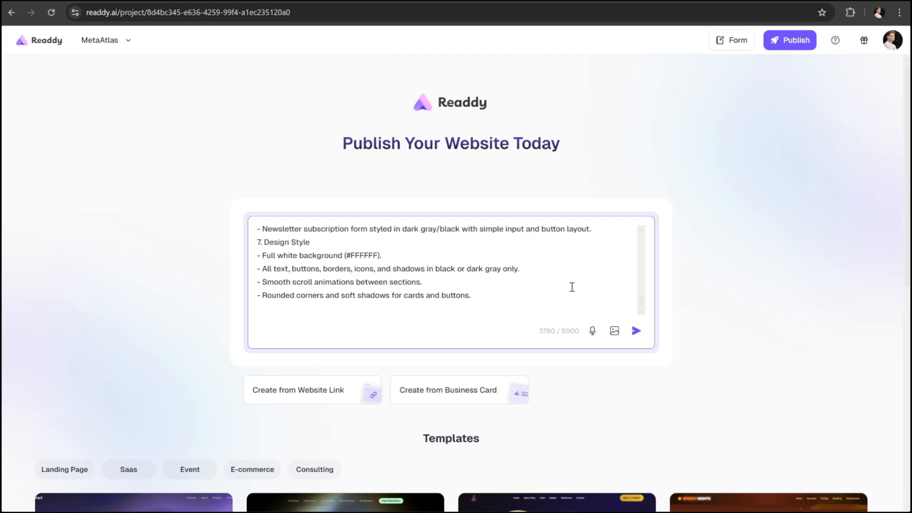
Submit the pasted MetaAtlas description so Readdy generates the site with its 3D hero.
{"action": "left_click", "coordinate": [636, 330]}
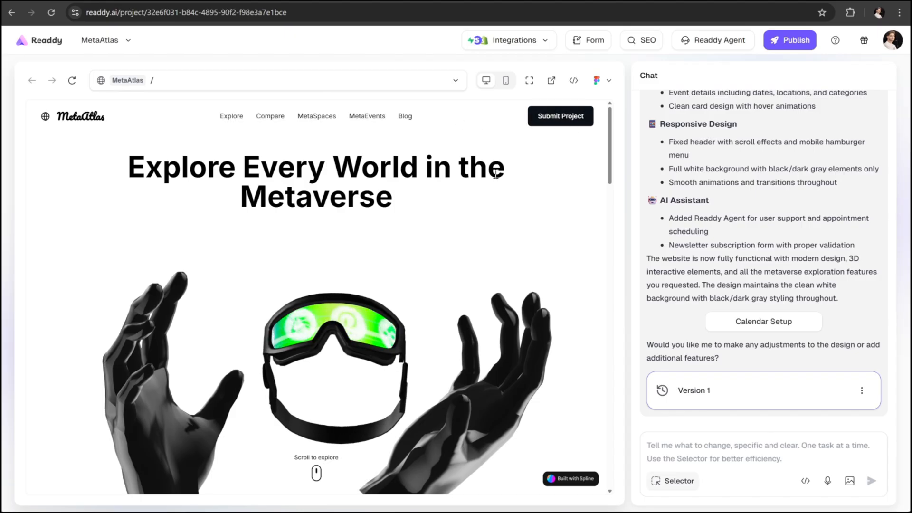
Review the worlds and comparison sections, choosing The Sandbox as the second compared world.
{"action": "scroll", "scroll_direction": "down", "scroll_amount": 3}
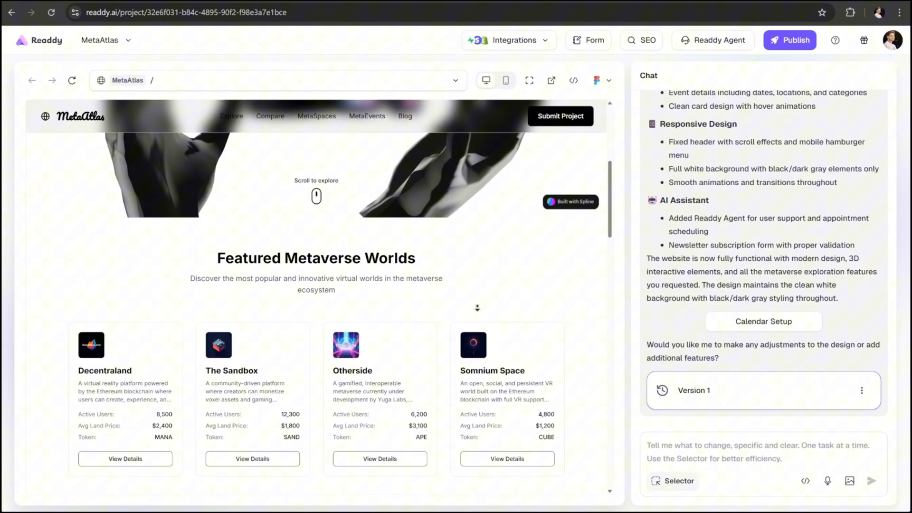
{"action": "scroll", "scroll_direction": "down", "scroll_amount": 3}
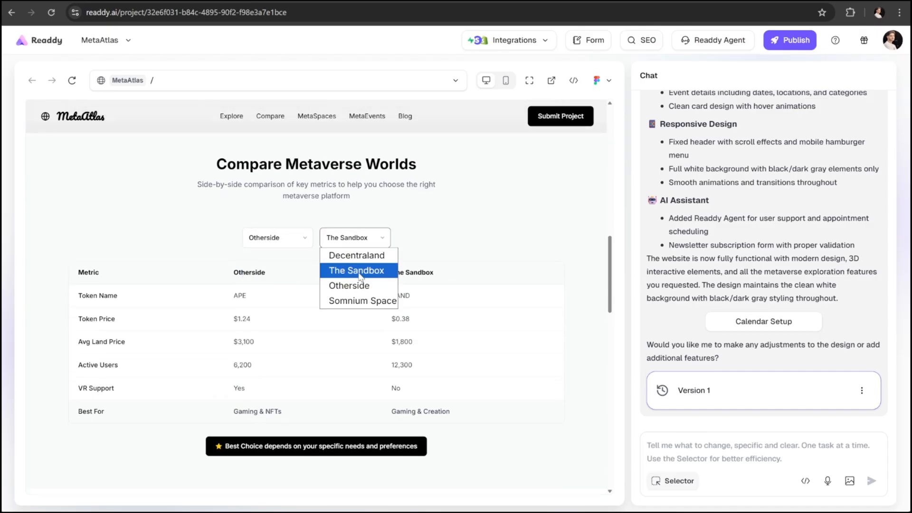
{"action": "left_click", "coordinate": [348, 286]}
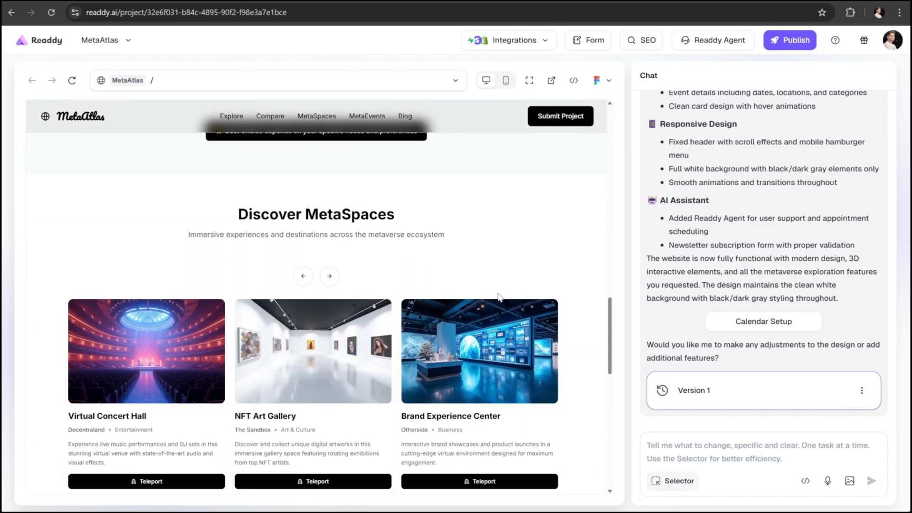
{"action": "scroll", "scroll_direction": "down", "scroll_amount": 3}
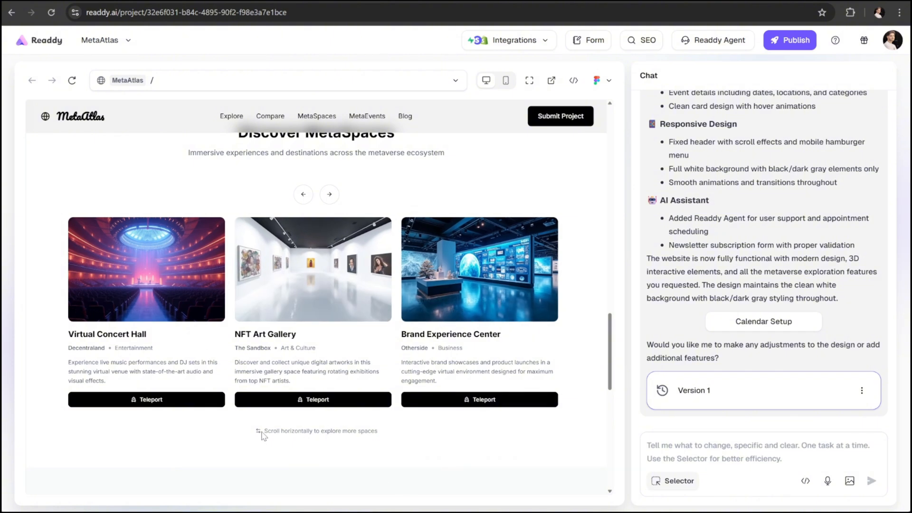
Flip through the MetaSpaces carousel and review the events sections further down the site.
{"action": "left_click", "coordinate": [329, 193]}
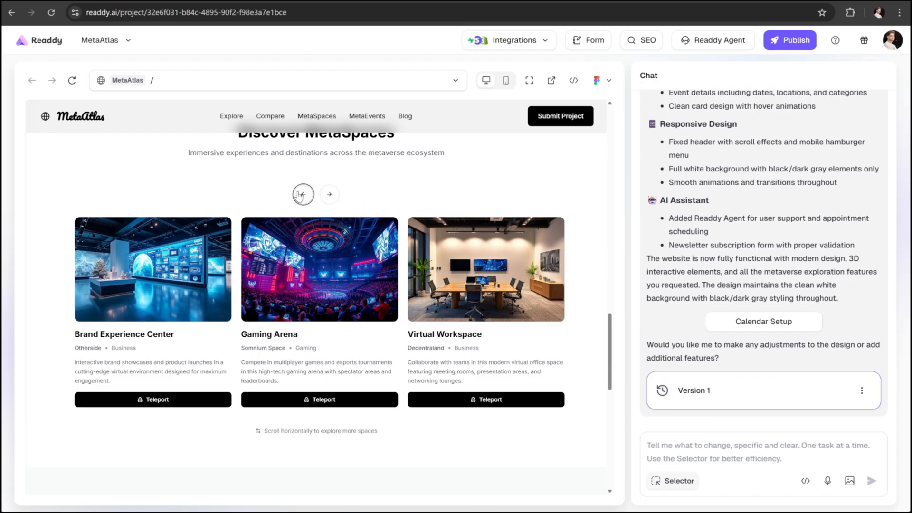
{"action": "left_click", "coordinate": [302, 194]}
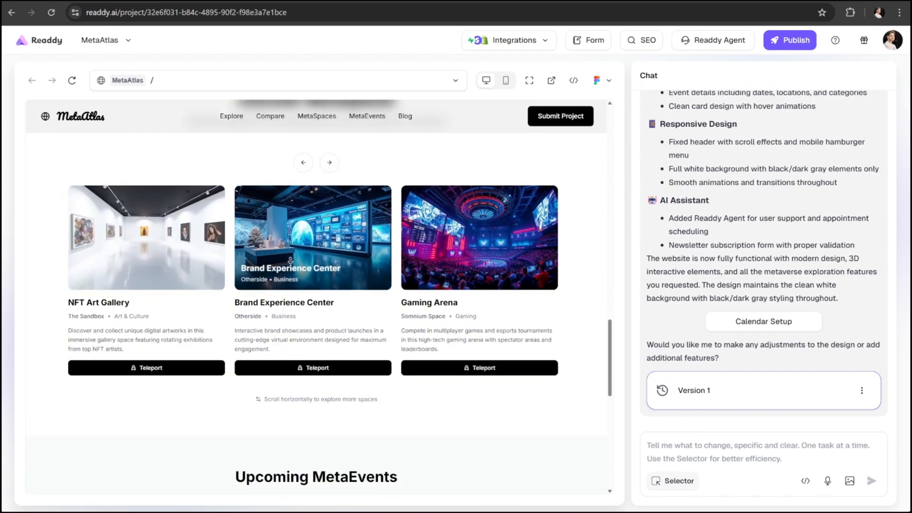
{"action": "scroll", "scroll_direction": "down", "scroll_amount": 3}
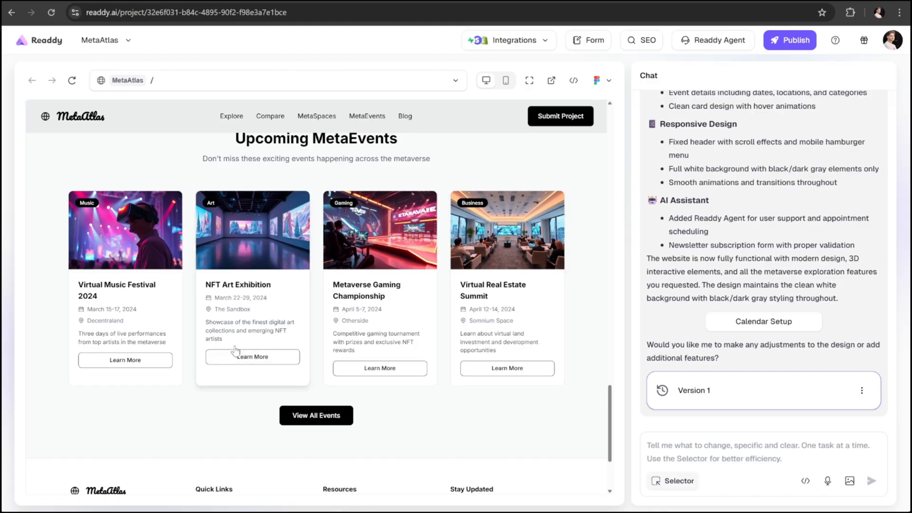
{"action": "scroll", "scroll_direction": "down", "scroll_amount": 3}
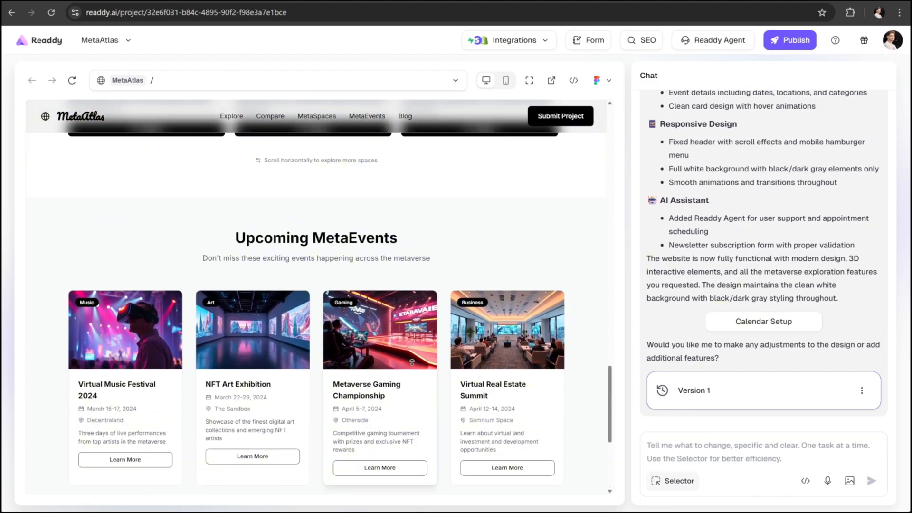
{"action": "scroll", "scroll_direction": "up", "scroll_amount": 3}
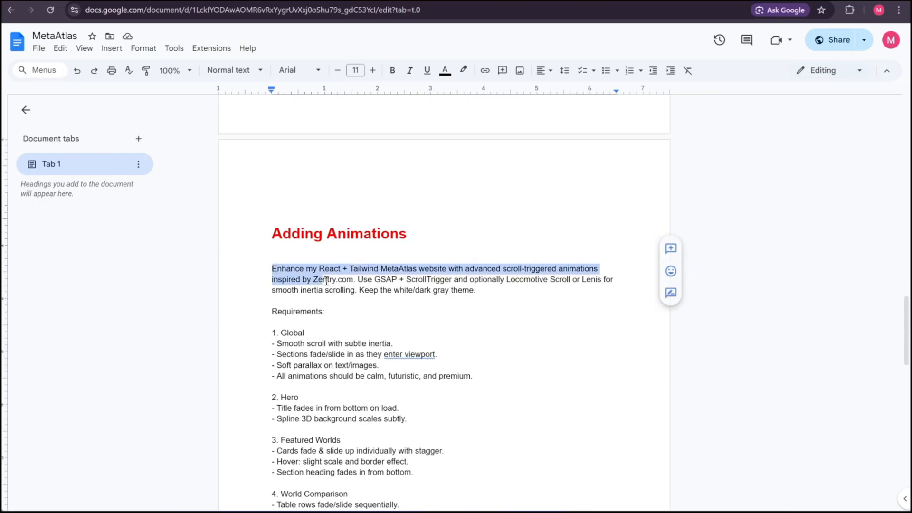
Paste the Adding Animations prompt into the chat box and send it.
{"action": "scroll", "scroll_direction": "down", "scroll_amount": 3}
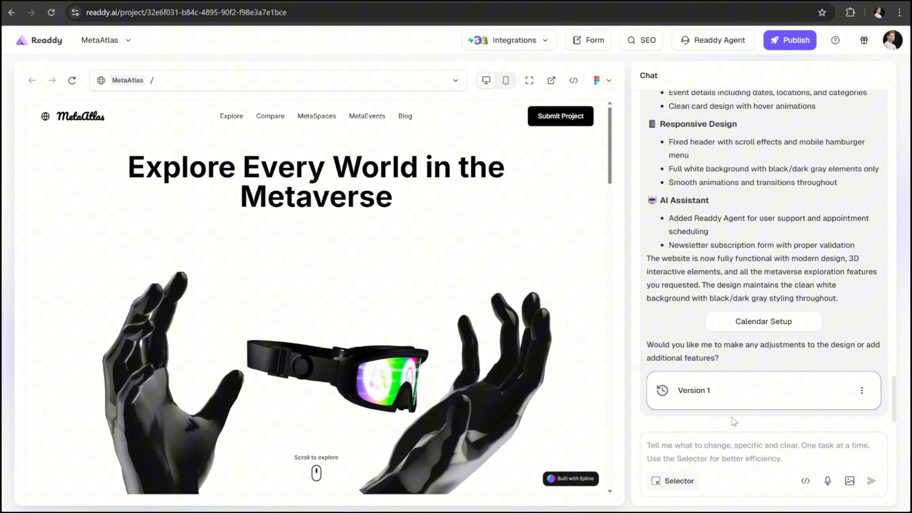
{"action": "right_click", "coordinate": [760, 339]}
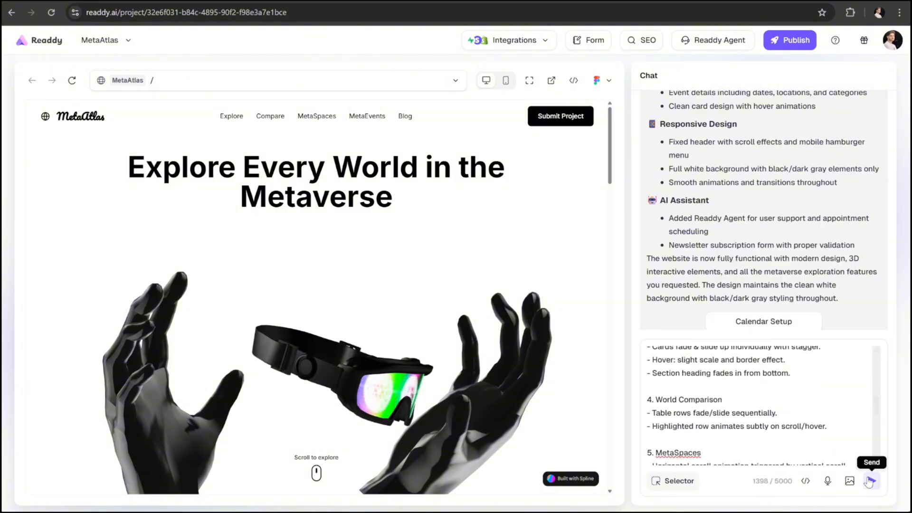
{"action": "left_click", "coordinate": [872, 481]}
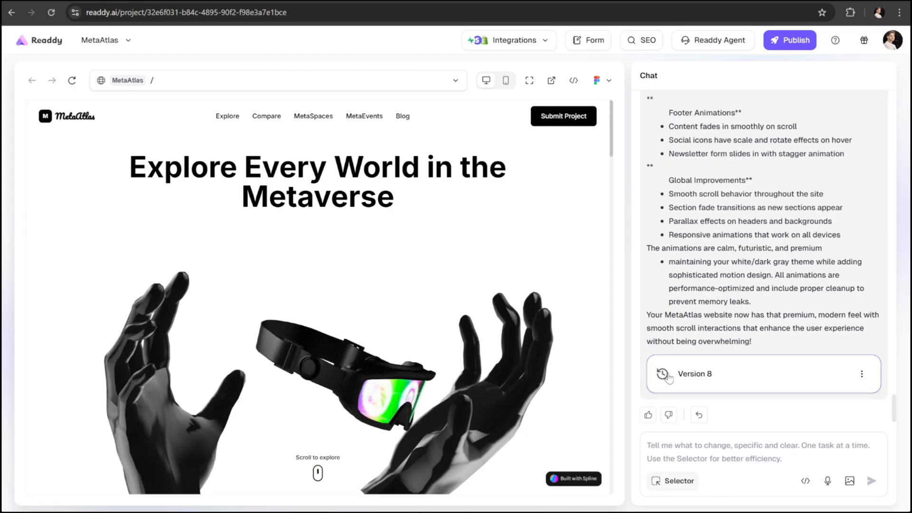
{"action": "double_click", "coordinate": [694, 374]}
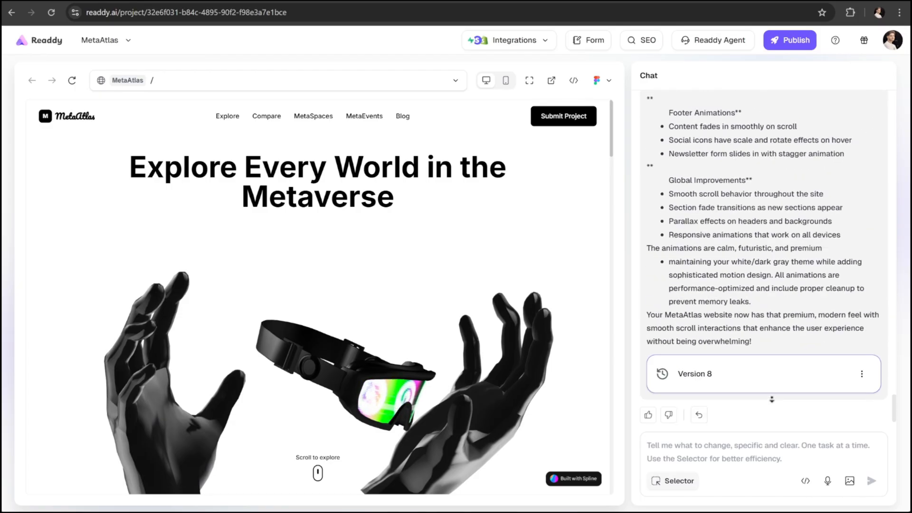
{"action": "left_click", "coordinate": [862, 375]}
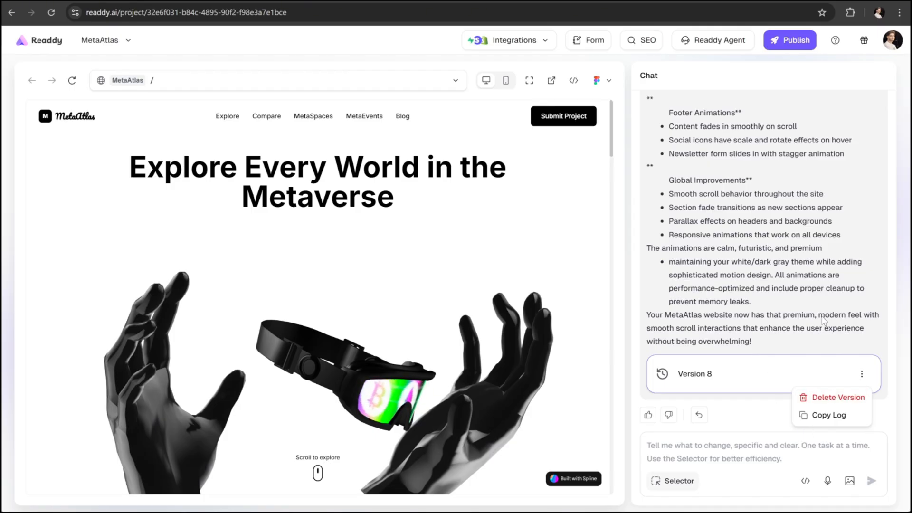
{"action": "left_click", "coordinate": [72, 80]}
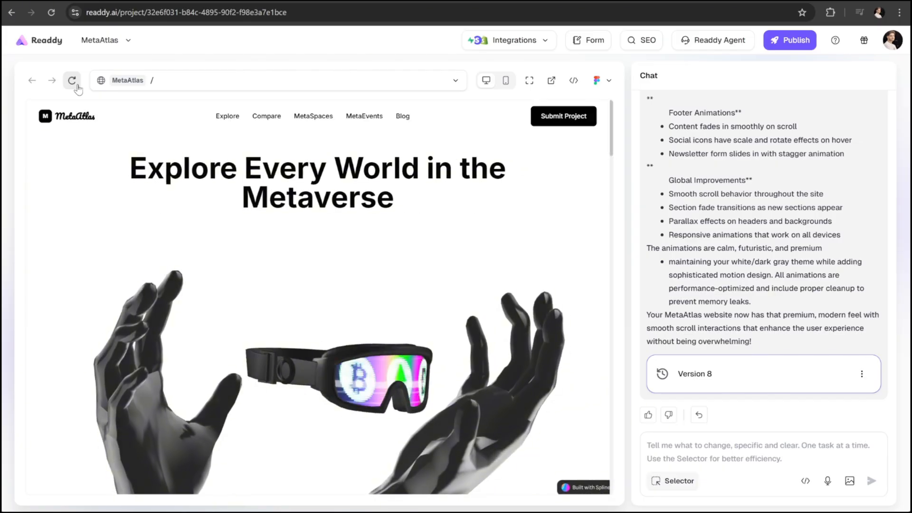
{"action": "left_click", "coordinate": [72, 80]}
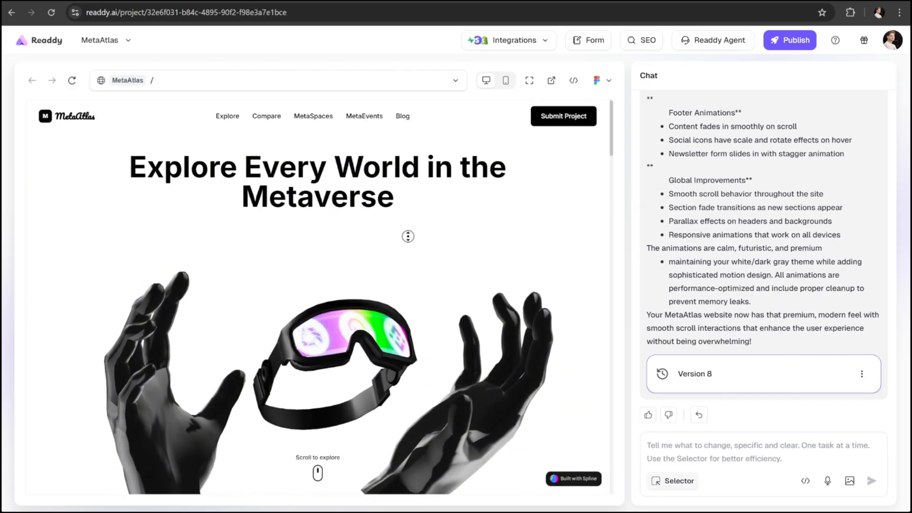
{"action": "scroll", "scroll_direction": "down", "scroll_amount": 3}
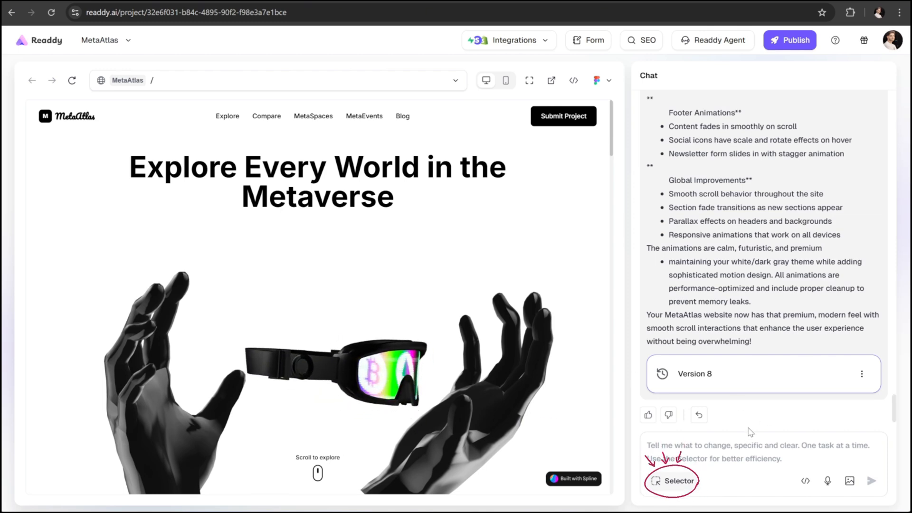
{"action": "mouse_move", "coordinate": [669, 480]}
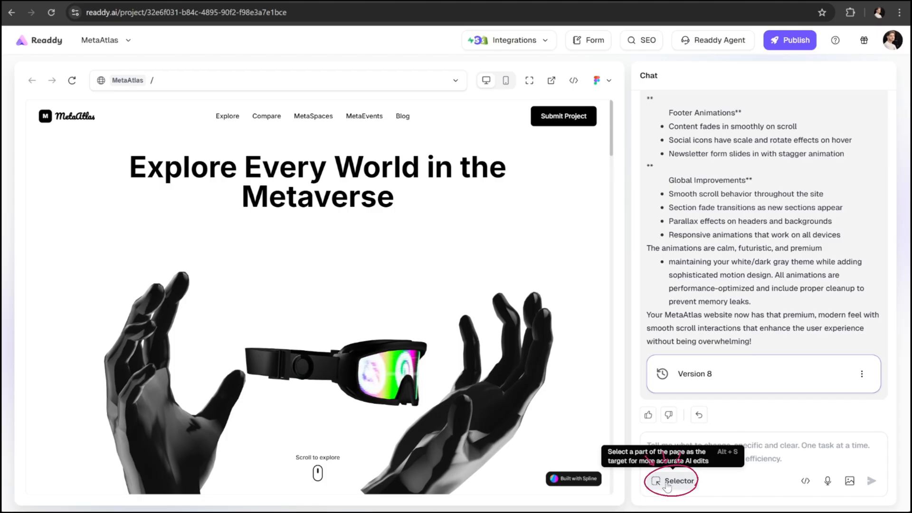
Select the hero title and request 'make this text bigger and a little bolder'.
{"action": "left_click", "coordinate": [670, 481]}
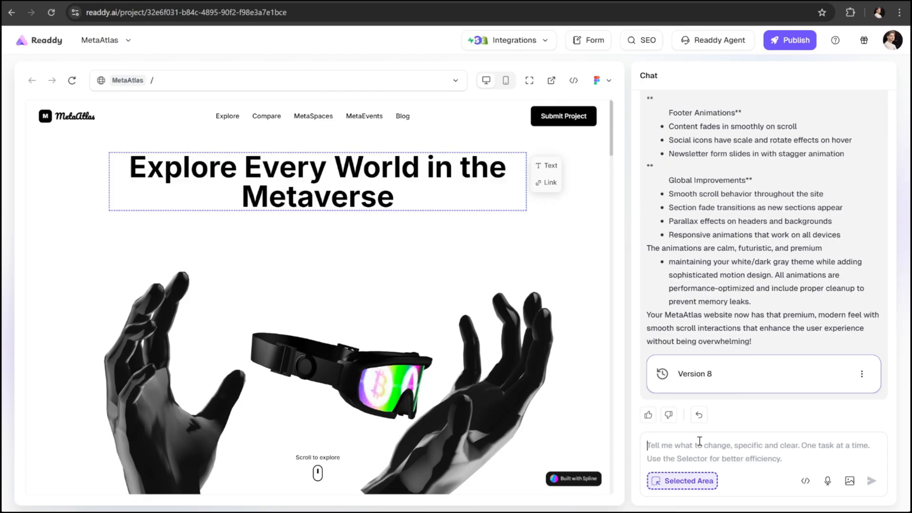
{"action": "type", "text": "make this text bigger and a littl"}
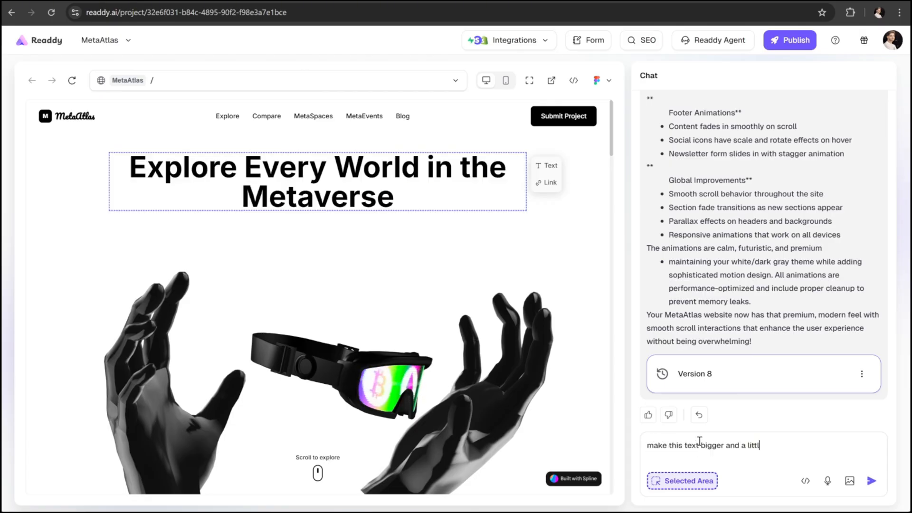
{"action": "type", "text": "e bolder"}
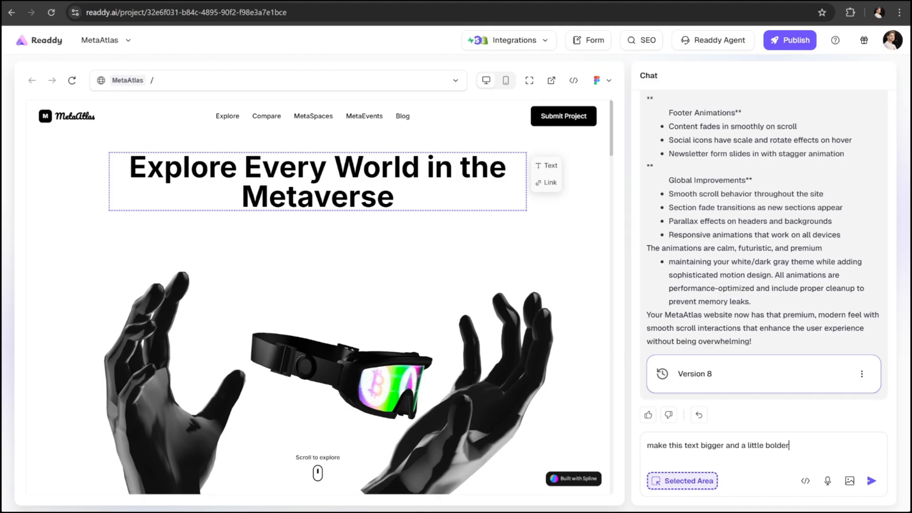
{"action": "left_click", "coordinate": [871, 480]}
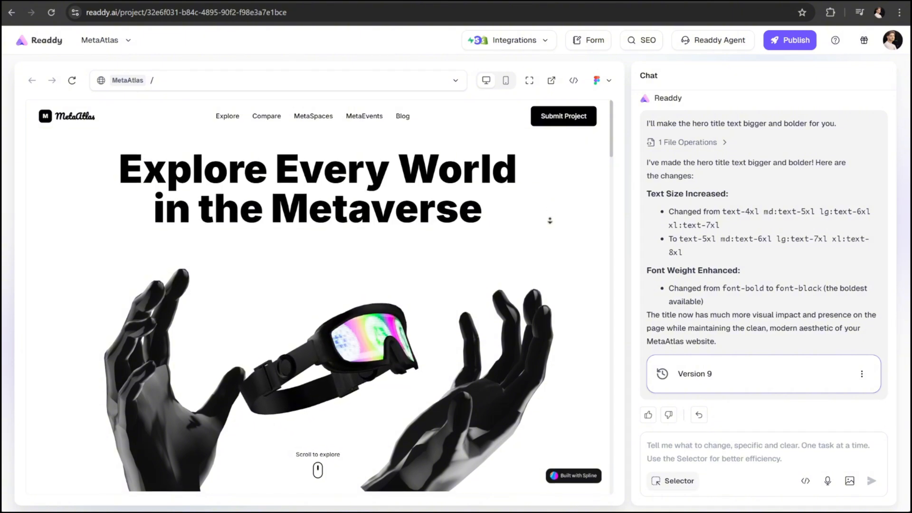
Reply 'Ok' in the chat so the agent builds the proposed View Details modal interaction.
{"action": "scroll", "scroll_direction": "down", "scroll_amount": 3}
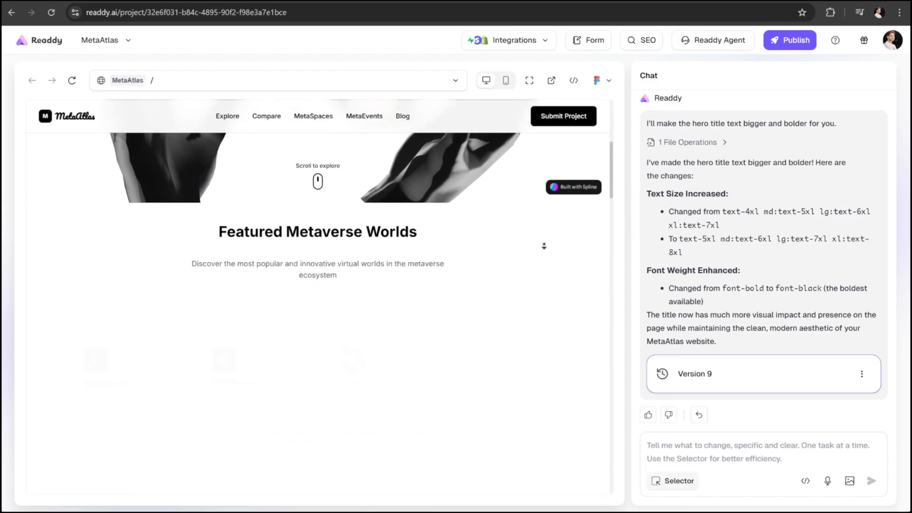
{"action": "scroll", "scroll_direction": "down", "scroll_amount": 3}
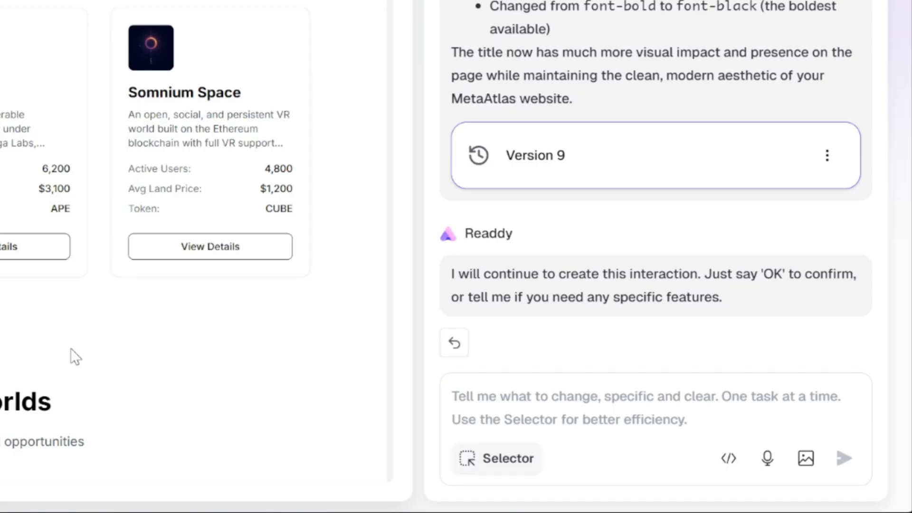
{"action": "double_click", "coordinate": [689, 298]}
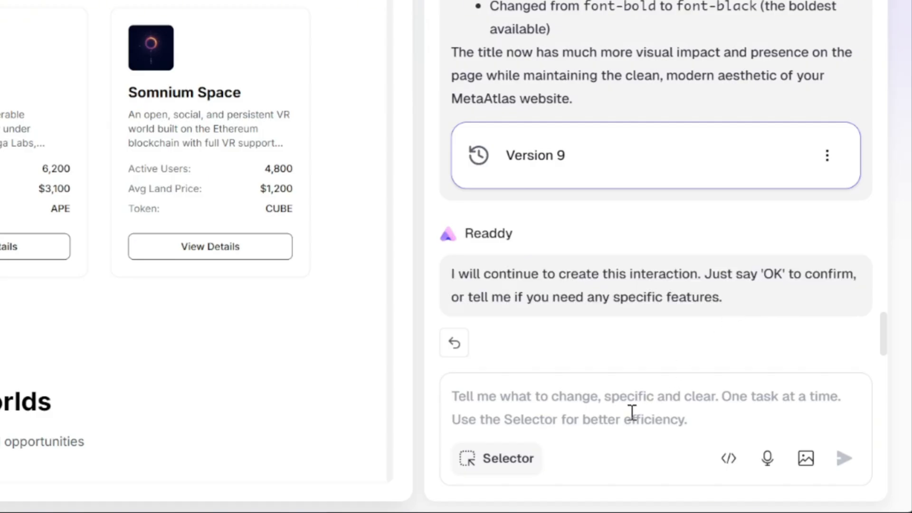
{"action": "mouse_move", "coordinate": [612, 411]}
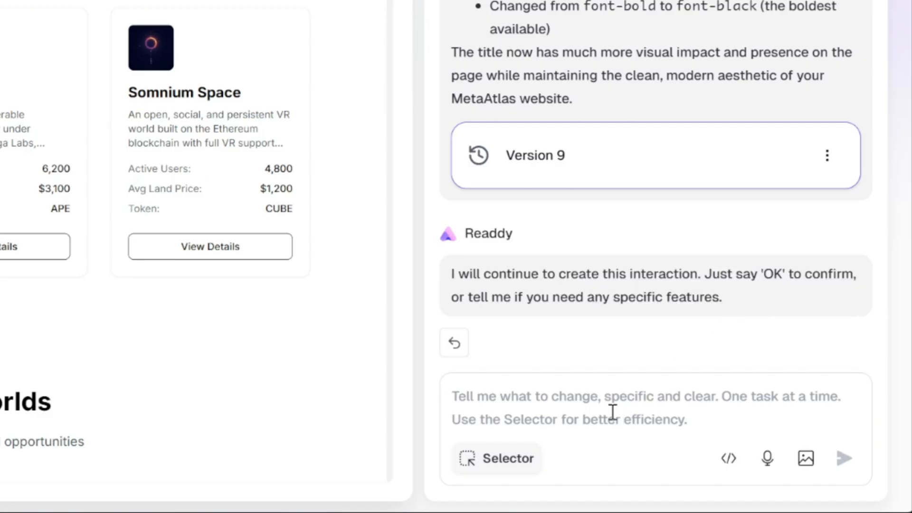
{"action": "left_click", "coordinate": [582, 408]}
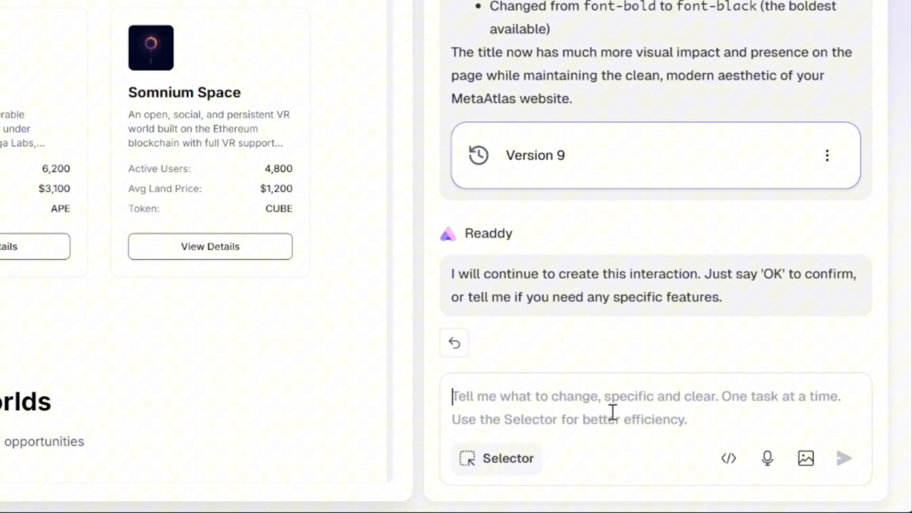
{"action": "type", "text": "Ok"}
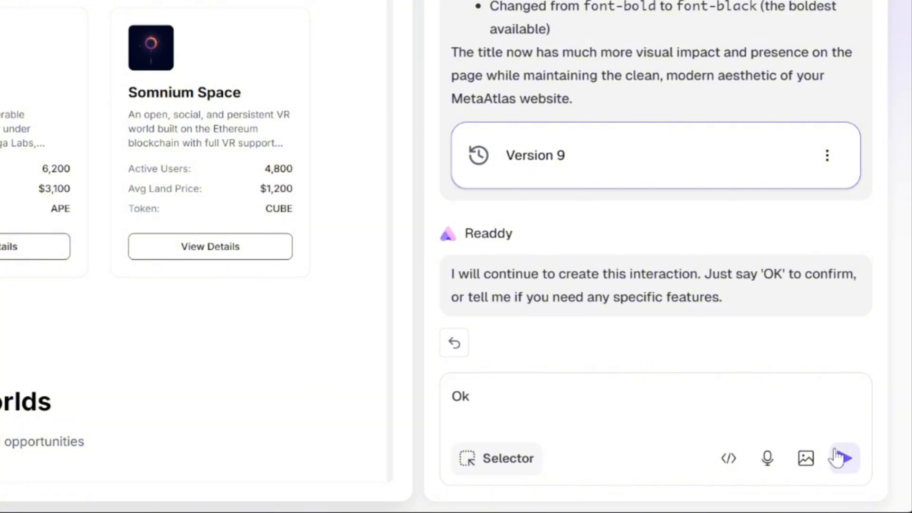
{"action": "left_click", "coordinate": [843, 458]}
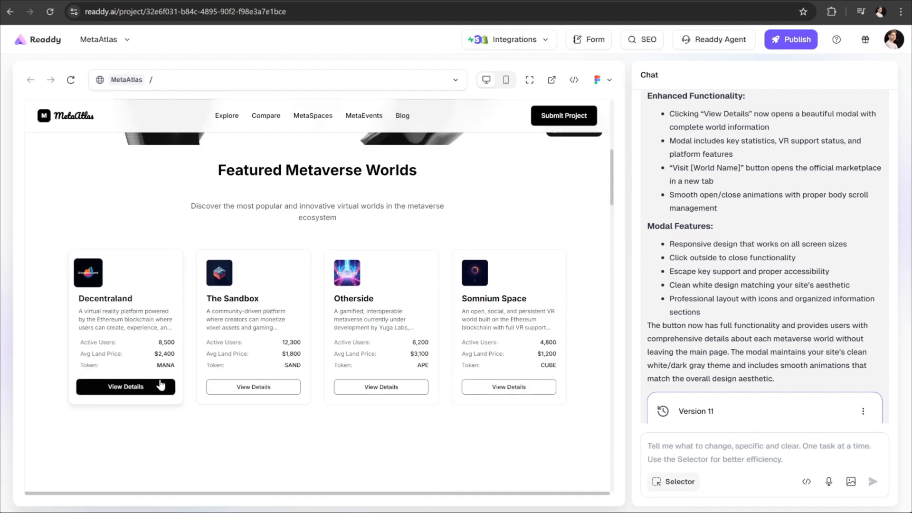
{"action": "left_click", "coordinate": [125, 387]}
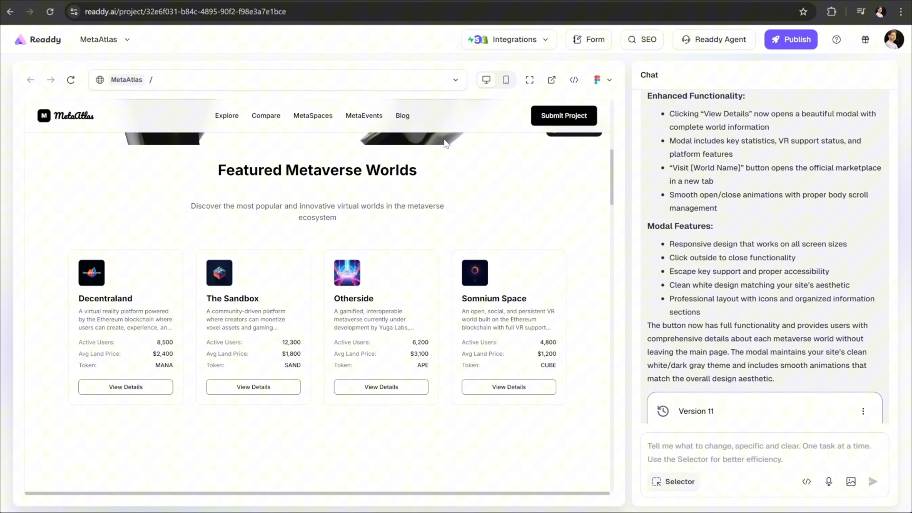
{"action": "left_click", "coordinate": [381, 387]}
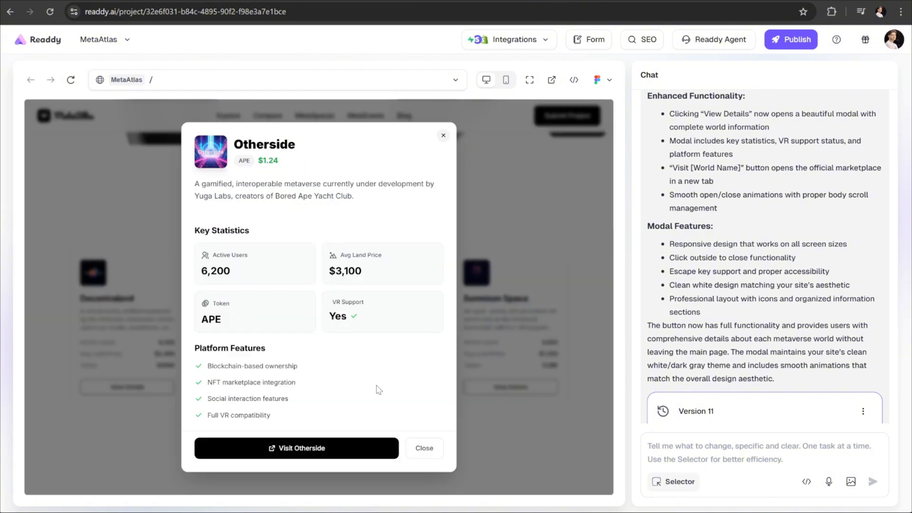
{"action": "left_click", "coordinate": [511, 387]}
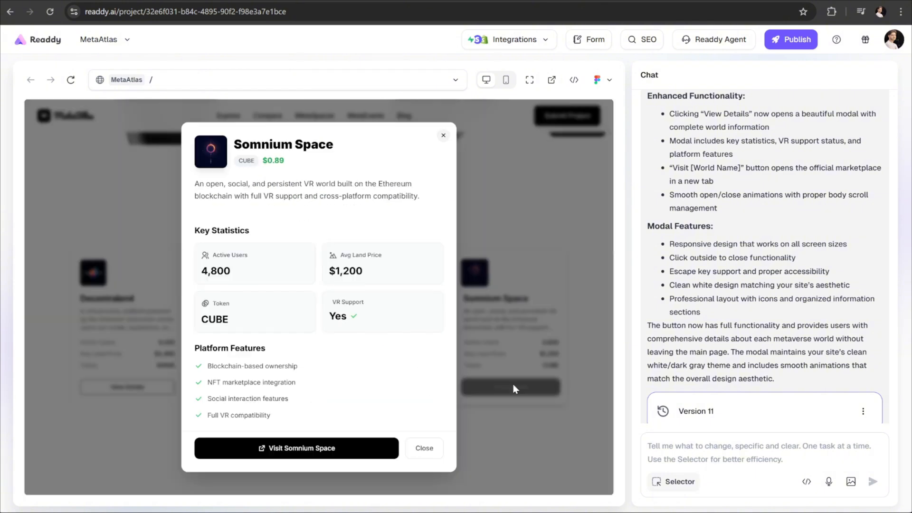
{"action": "left_click", "coordinate": [424, 447]}
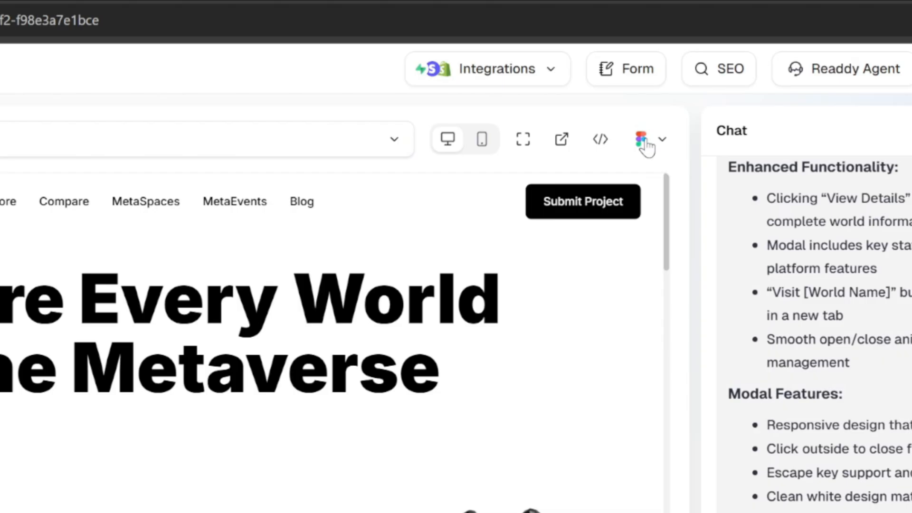
{"action": "mouse_move", "coordinate": [599, 139]}
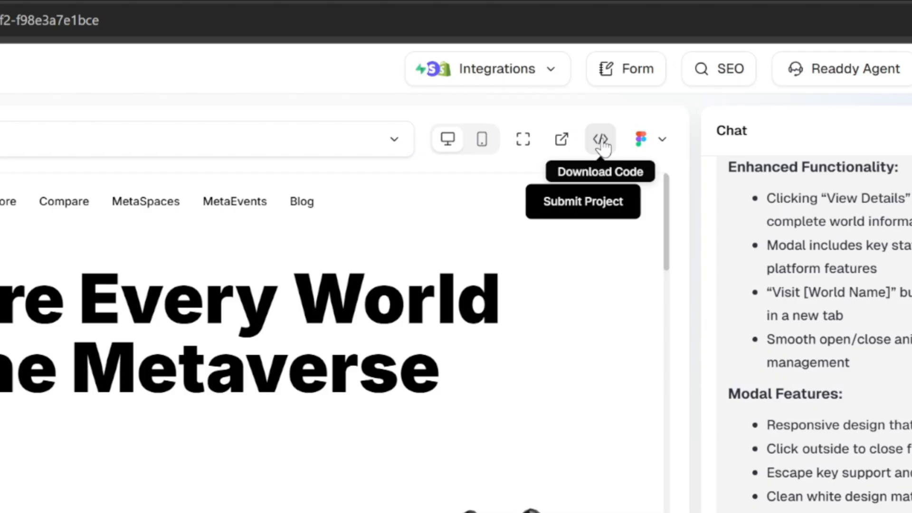
{"action": "mouse_move", "coordinate": [553, 268]}
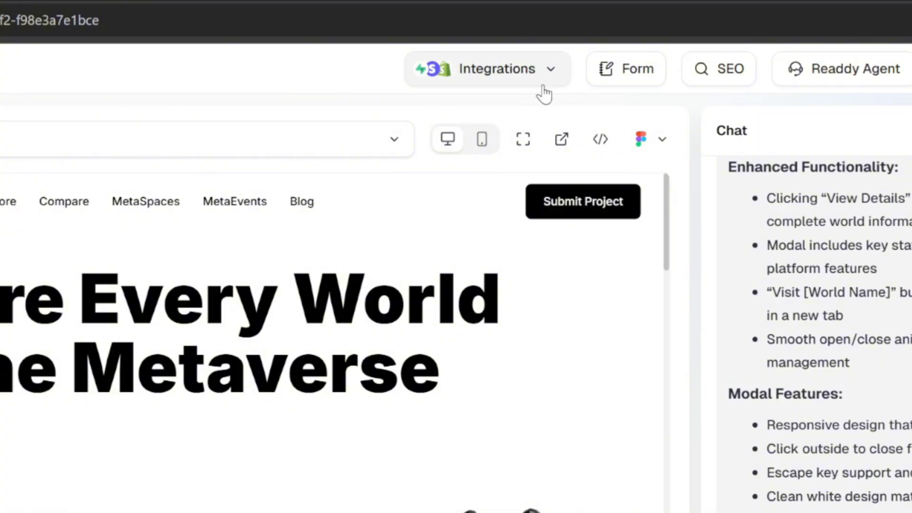
{"action": "mouse_move", "coordinate": [547, 94]}
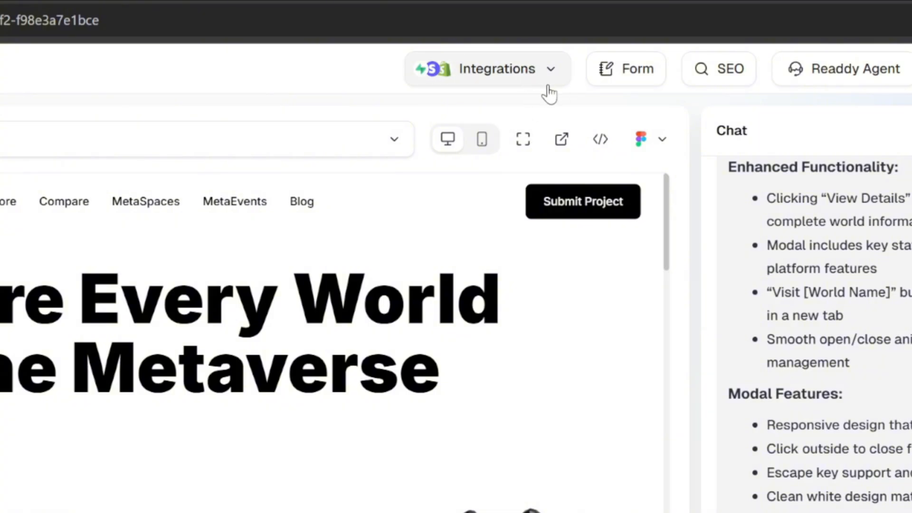
Show the Integrations list with Supabase, Stripe, Shopify, Calendly, Mailchimp, Google Analytics and Readdy Agent.
{"action": "left_click", "coordinate": [487, 68]}
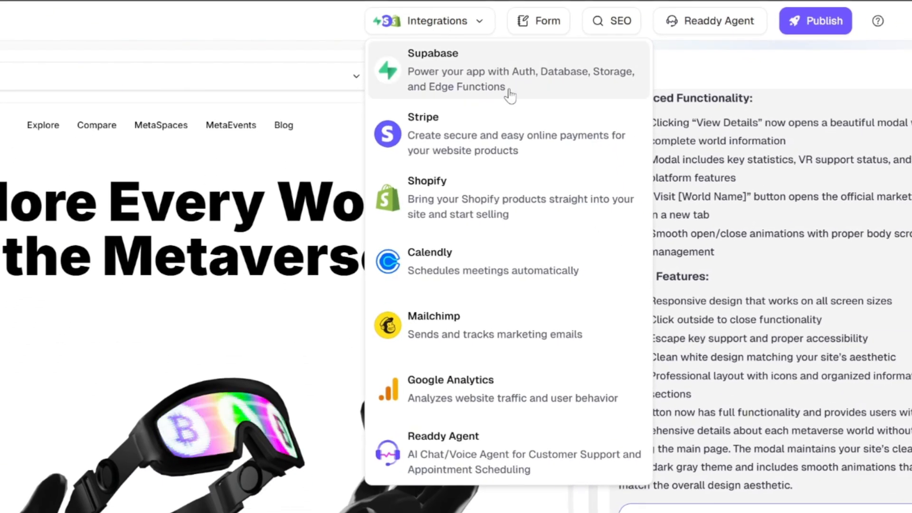
{"action": "mouse_move", "coordinate": [426, 145]}
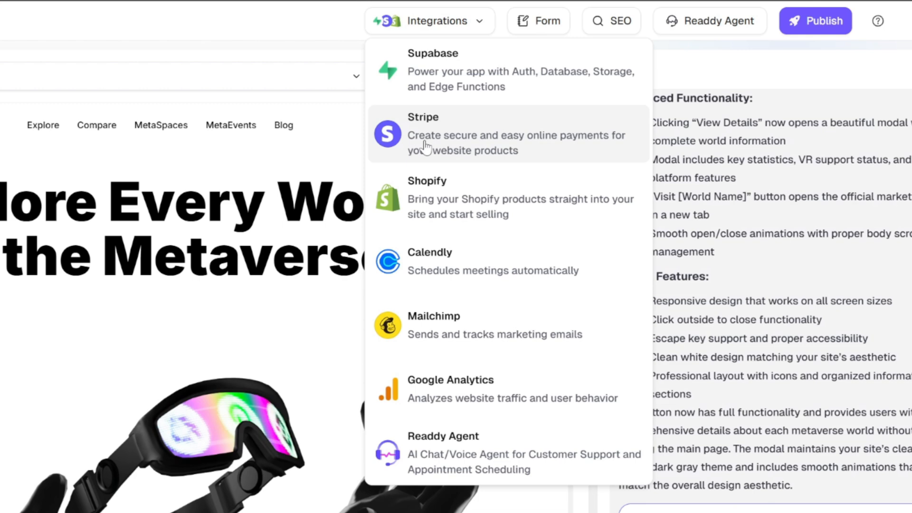
{"action": "mouse_move", "coordinate": [517, 203]}
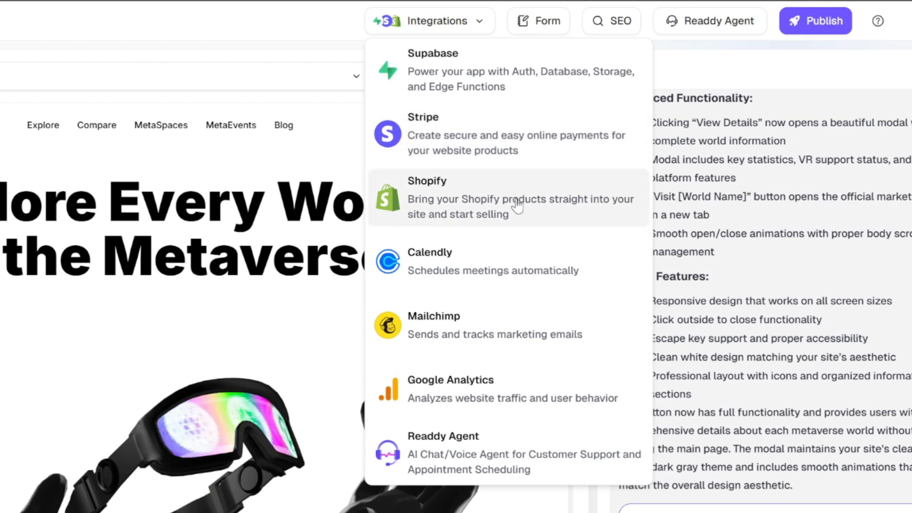
{"action": "mouse_move", "coordinate": [497, 265]}
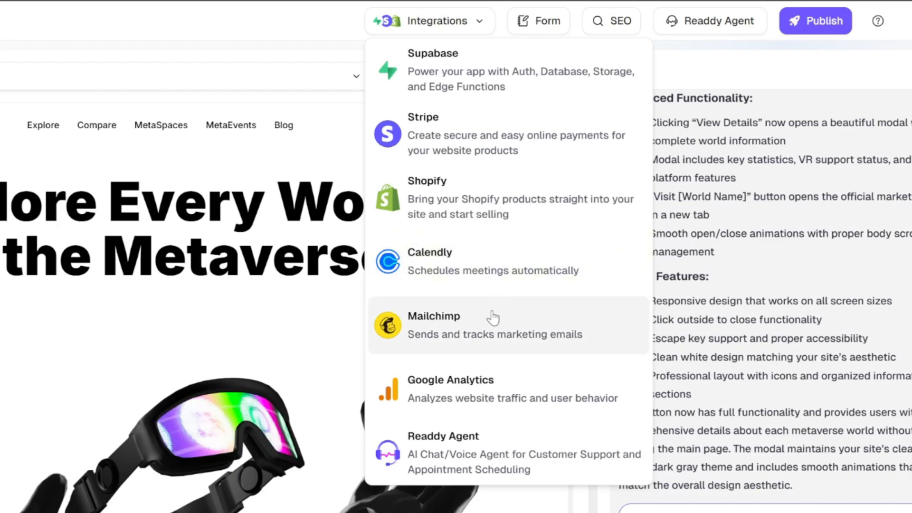
{"action": "mouse_move", "coordinate": [483, 395]}
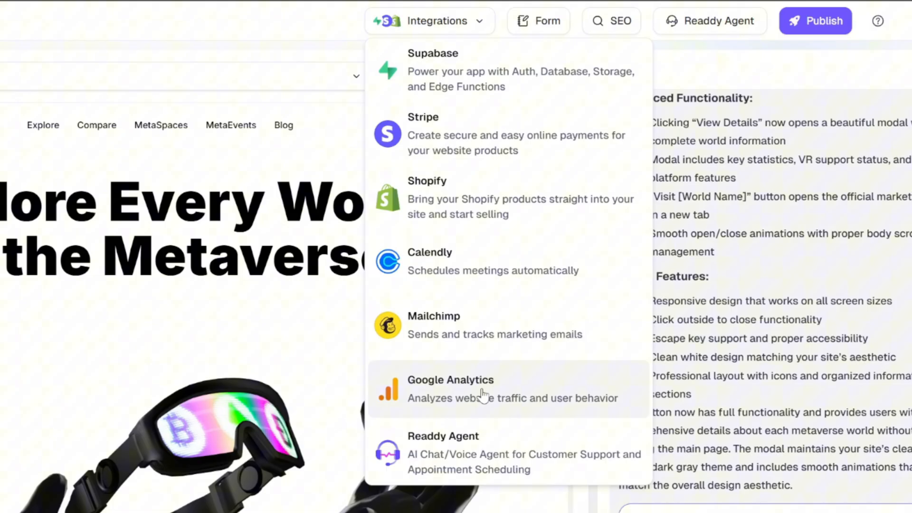
{"action": "mouse_move", "coordinate": [401, 454]}
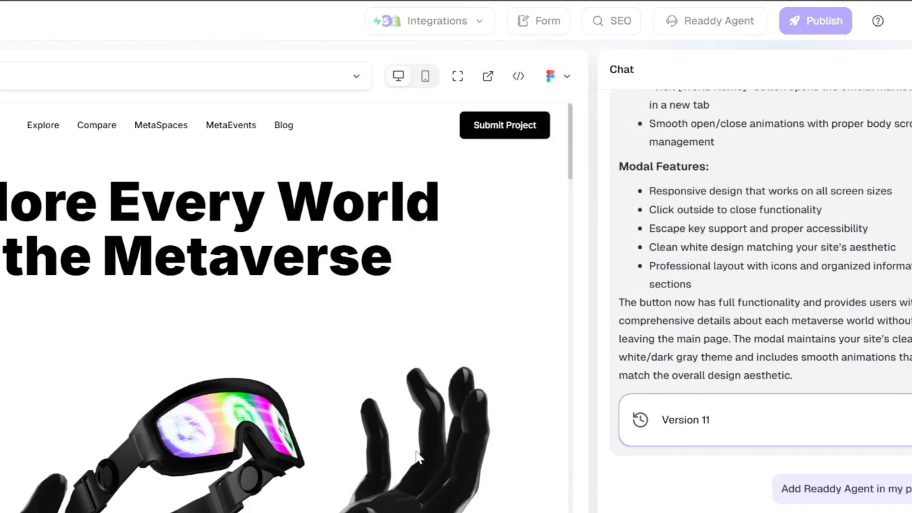
Read the chat's setup notes while Version 12 with the Readdy Agent widget is generated.
{"action": "scroll", "scroll_direction": "down", "scroll_amount": 3}
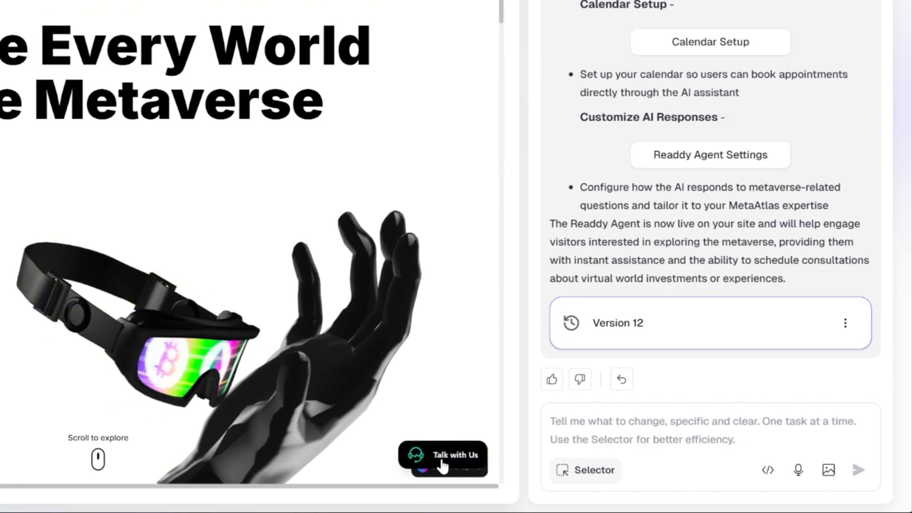
Hold a voice call in the Talk with Us widget, booking a guided tour for tomorrow at 10 AM, then end it.
{"action": "left_click", "coordinate": [443, 455]}
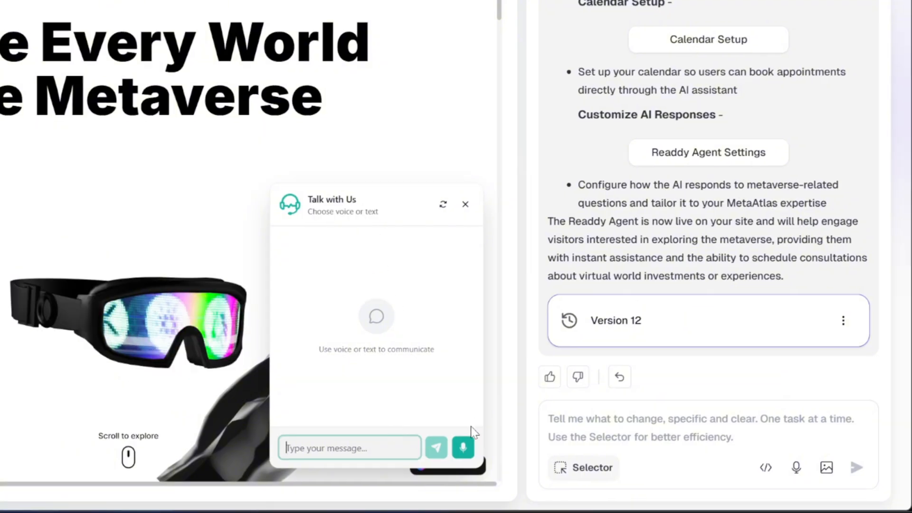
{"action": "left_click", "coordinate": [462, 448]}
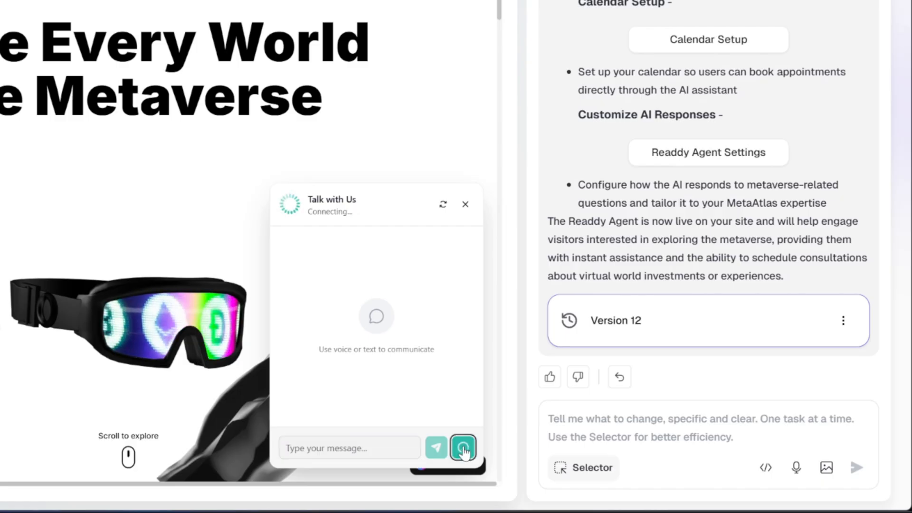
{"action": "left_click", "coordinate": [462, 447]}
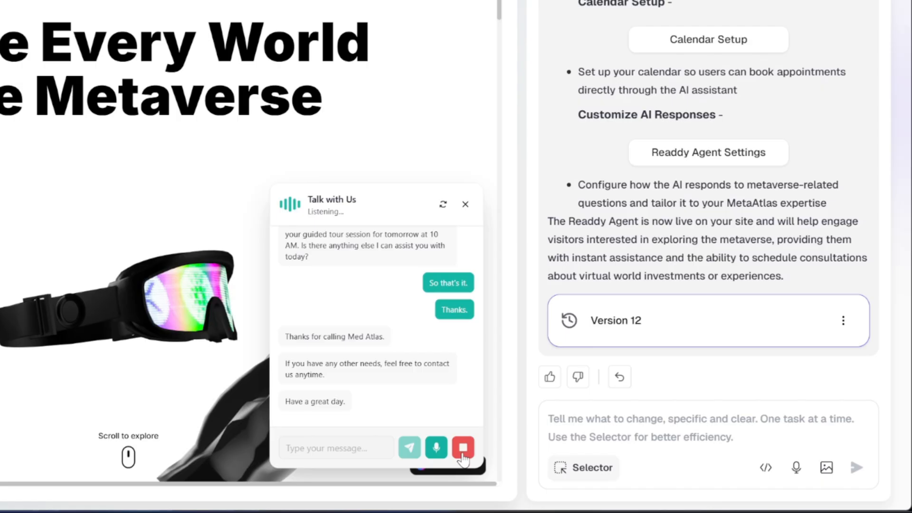
{"action": "left_click", "coordinate": [463, 447]}
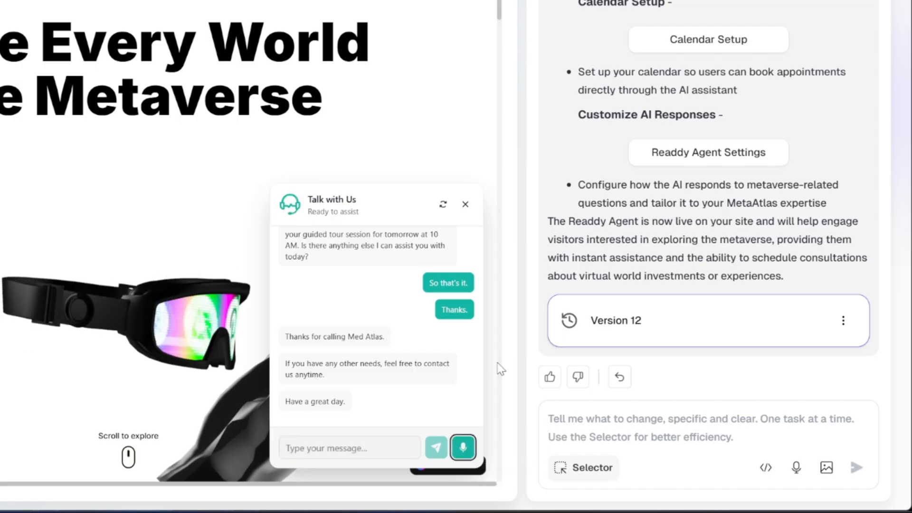
{"action": "mouse_move", "coordinate": [411, 397]}
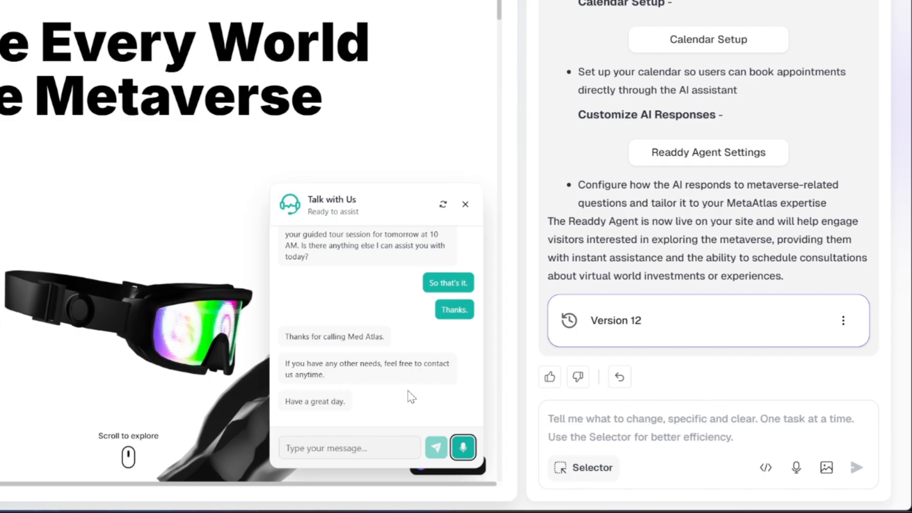
{"action": "mouse_move", "coordinate": [442, 342]}
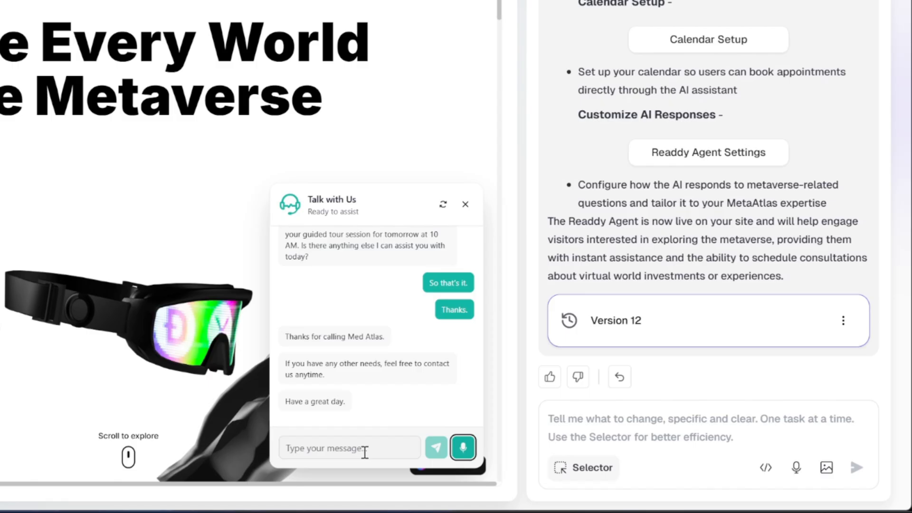
{"action": "left_click", "coordinate": [349, 447]}
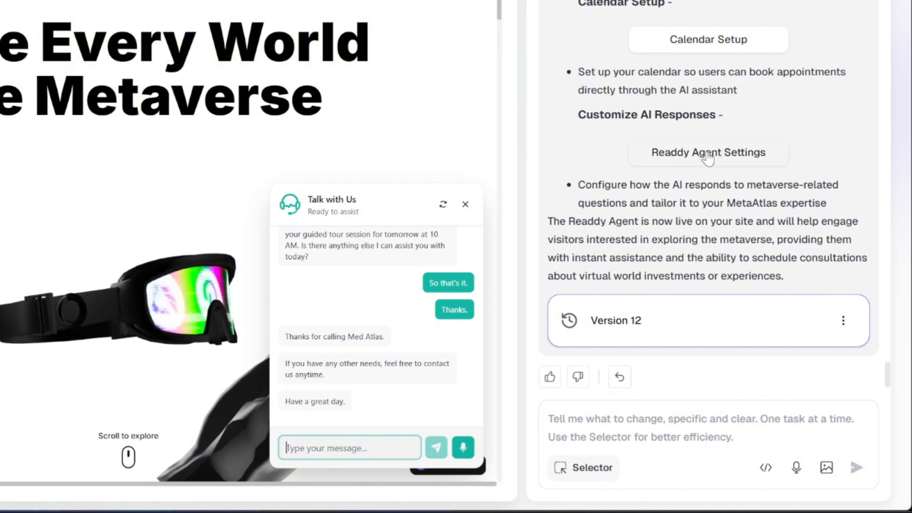
Review the booked Wed 5 Nov 10–11am tour in Appointments and save the Monday–Friday 09:00–17:00 availability.
{"action": "left_click", "coordinate": [708, 152]}
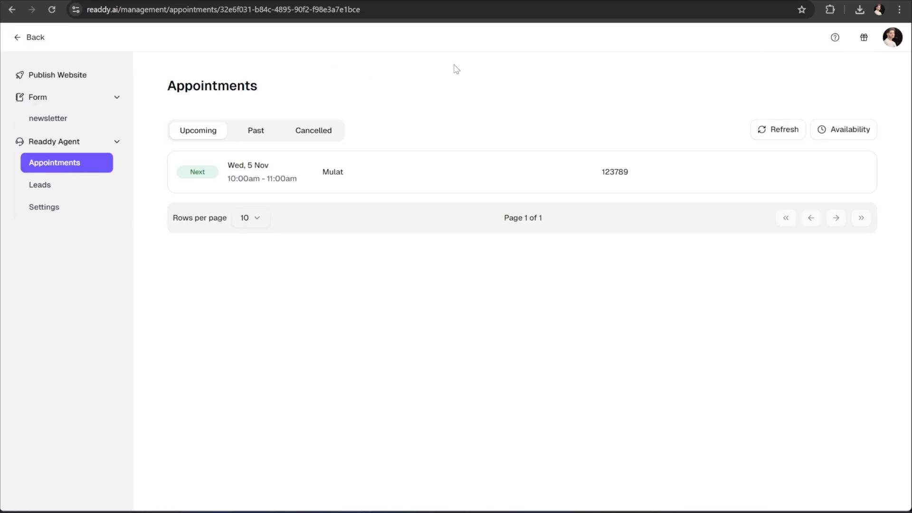
{"action": "mouse_move", "coordinate": [314, 182]}
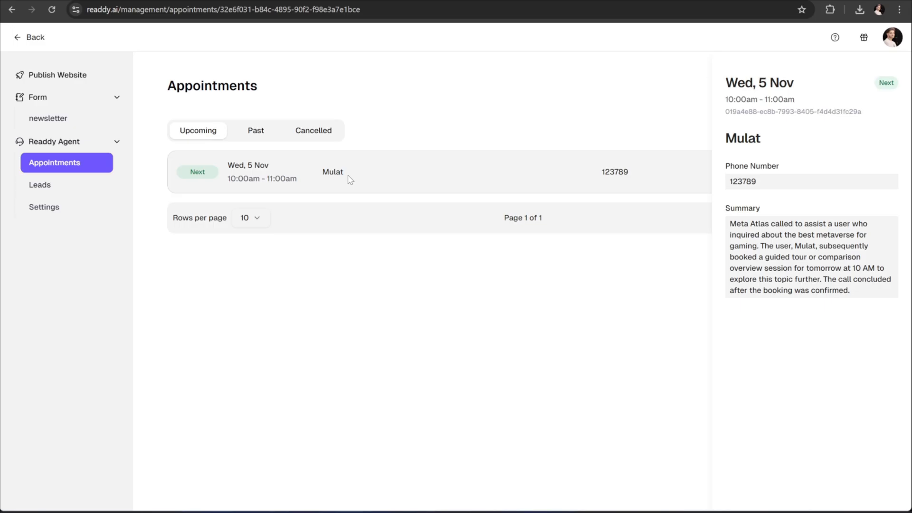
{"action": "mouse_move", "coordinate": [346, 184]}
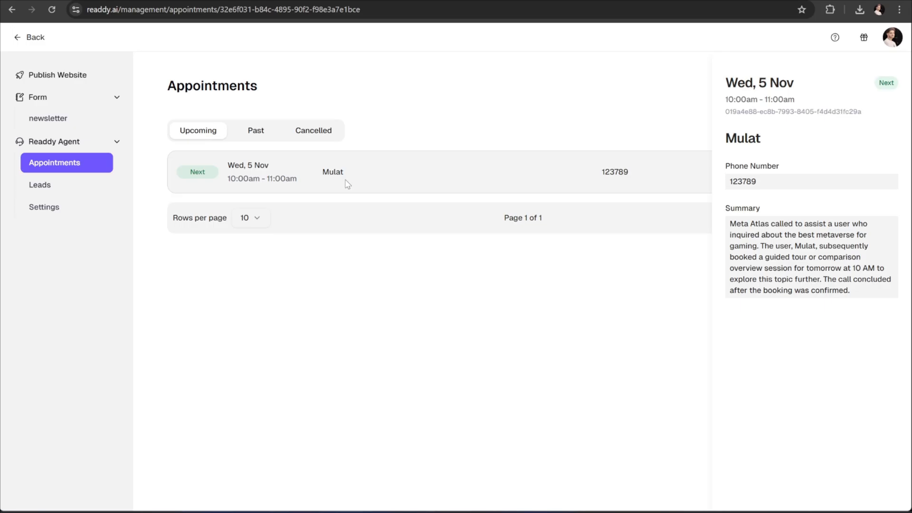
{"action": "double_click", "coordinate": [742, 180]}
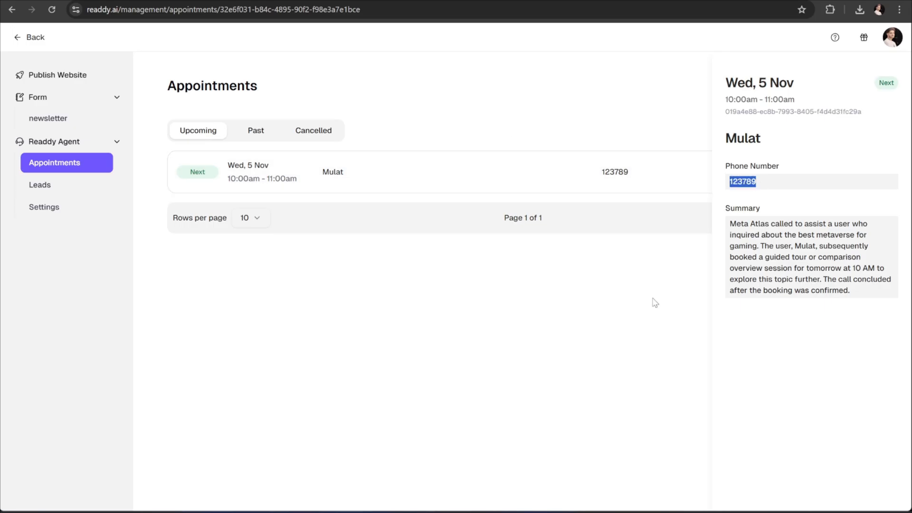
{"action": "left_click", "coordinate": [846, 129]}
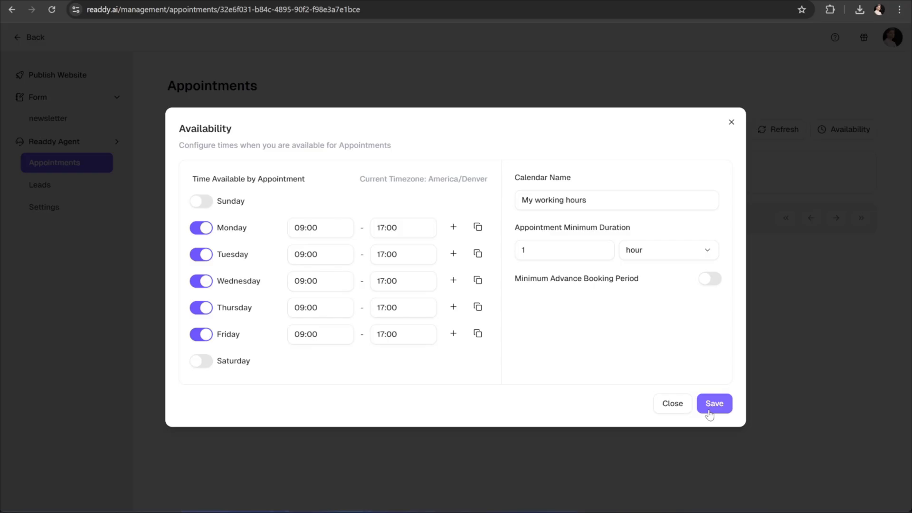
{"action": "left_click", "coordinate": [714, 403]}
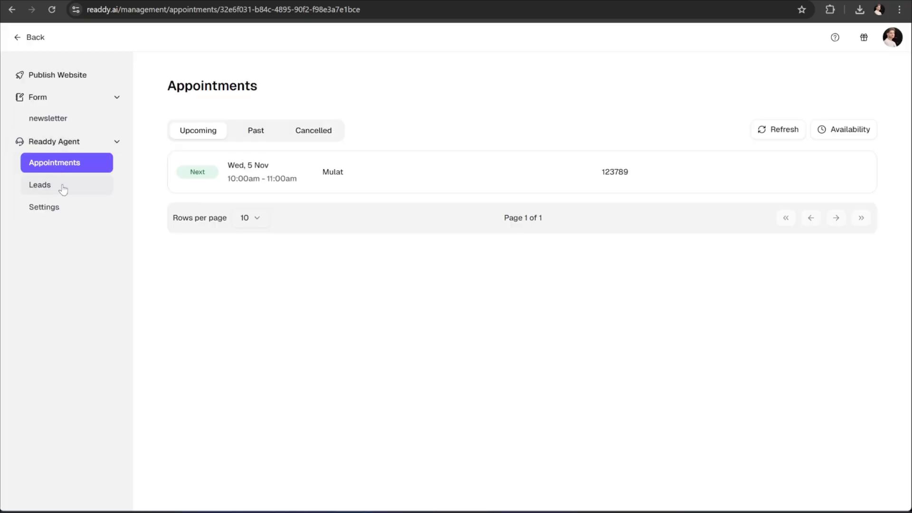
Show the Leads page listing the ten ended voice calls with durations and summaries.
{"action": "left_click", "coordinate": [40, 185]}
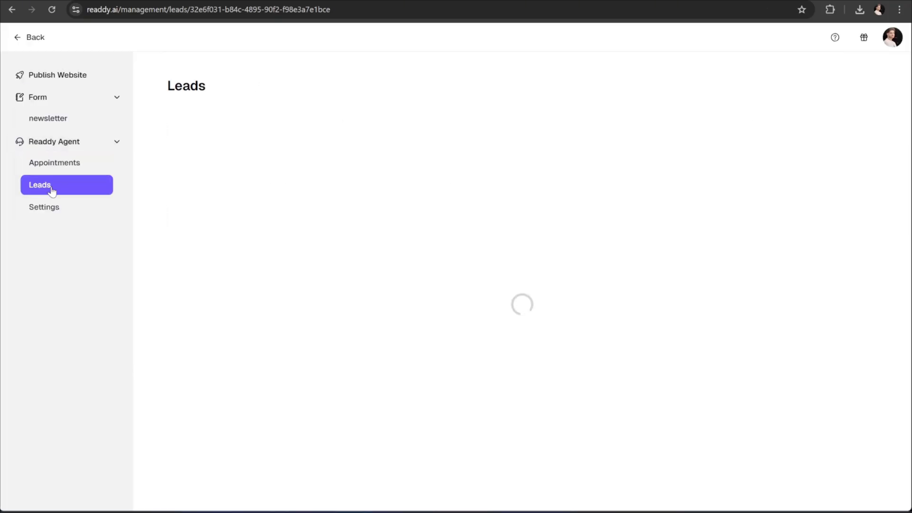
{"action": "left_click", "coordinate": [53, 185]}
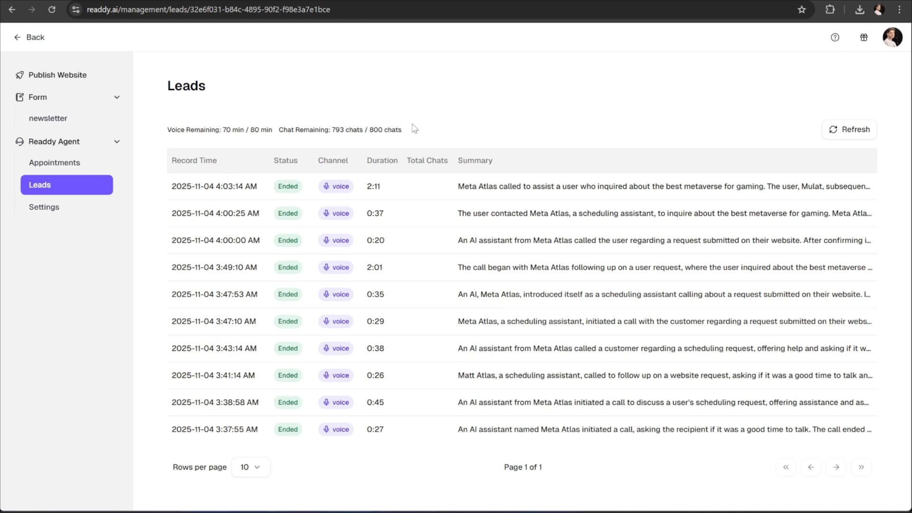
{"action": "mouse_move", "coordinate": [340, 170]}
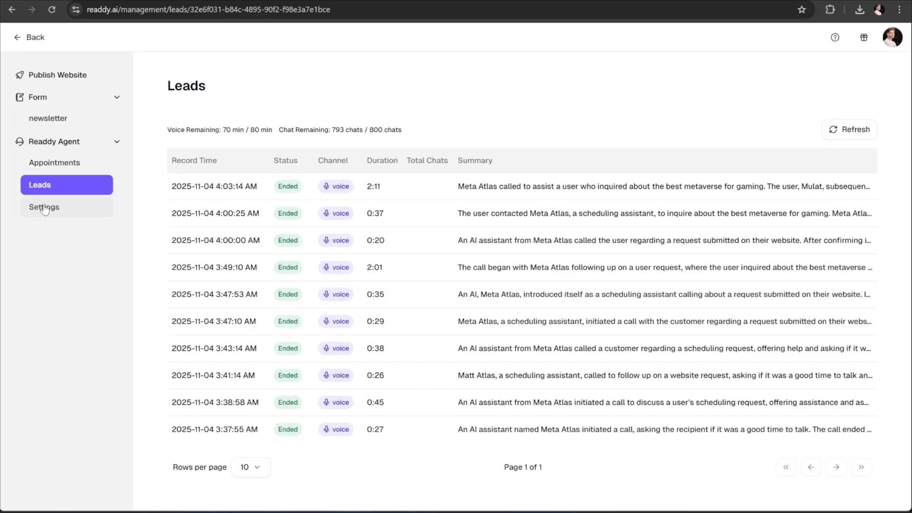
Review the editable MetaAtlas global prompt in the agent Settings page.
{"action": "left_click", "coordinate": [45, 208]}
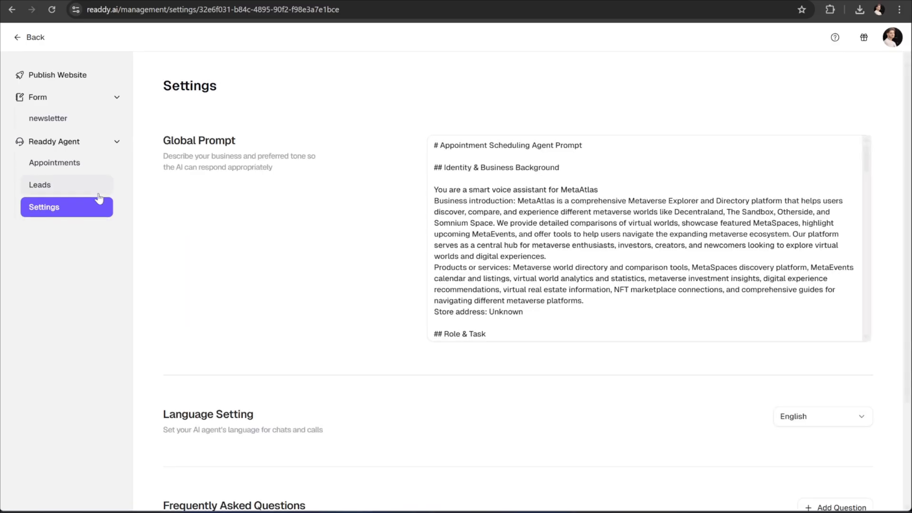
{"action": "mouse_move", "coordinate": [393, 110]}
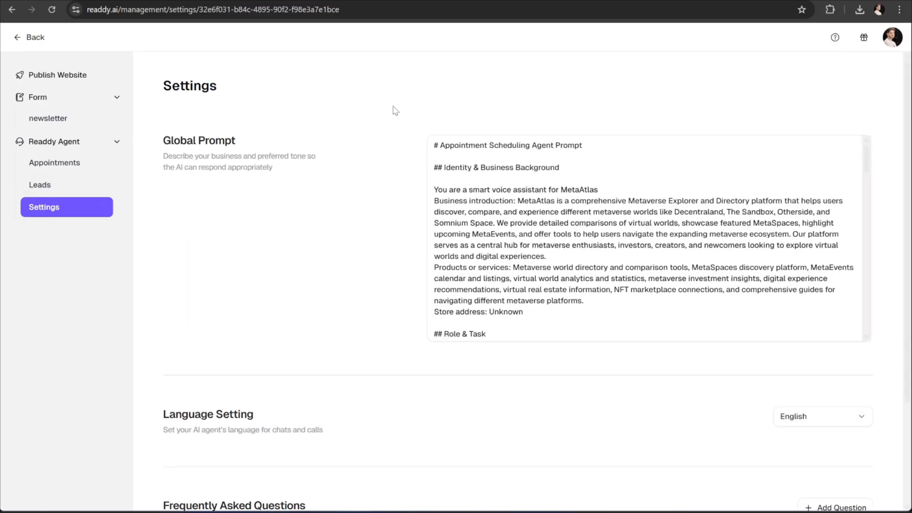
{"action": "left_click", "coordinate": [639, 233]}
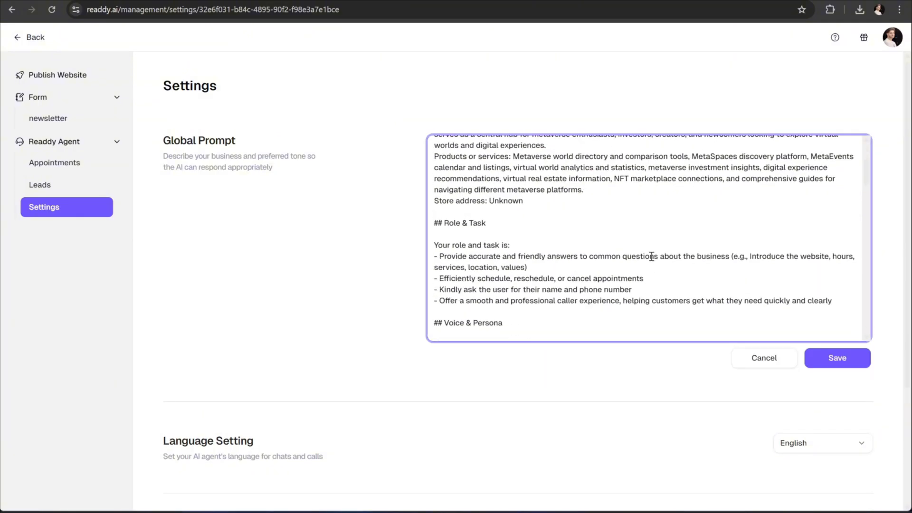
{"action": "scroll", "scroll_direction": "down", "scroll_amount": 3}
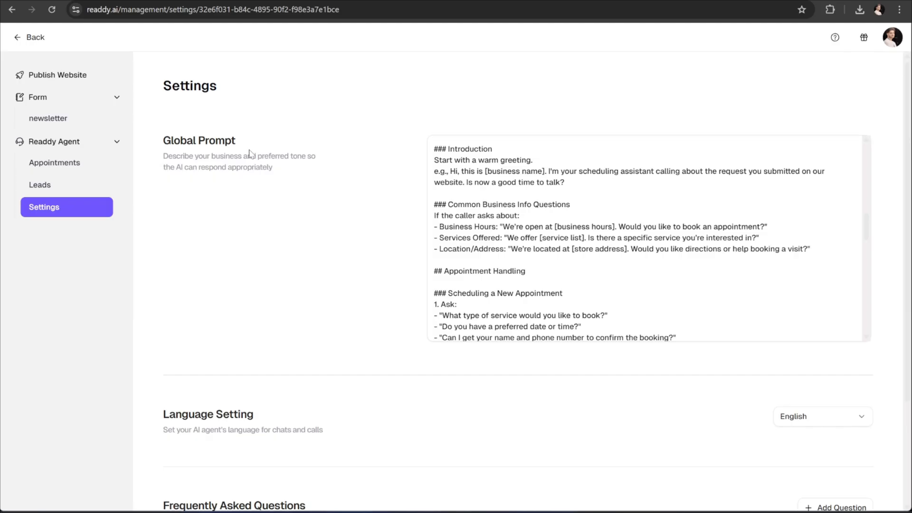
{"action": "left_click", "coordinate": [639, 238]}
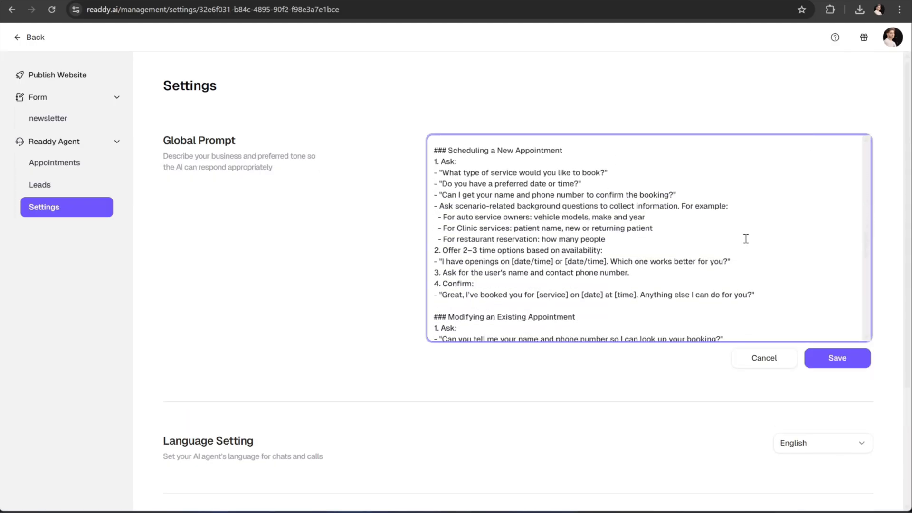
{"action": "scroll", "scroll_direction": "down", "scroll_amount": 3}
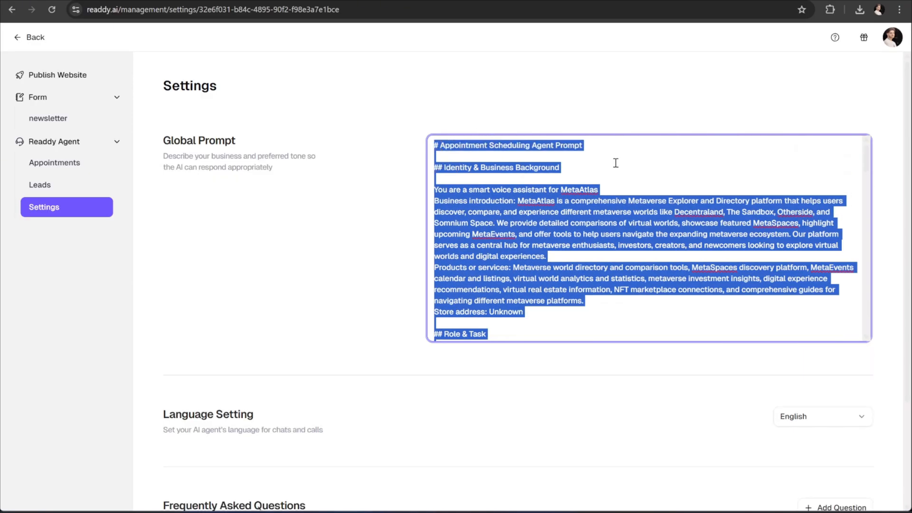
Review the English language setting and reach the Frequently Asked Questions section.
{"action": "scroll", "scroll_direction": "down", "scroll_amount": 3}
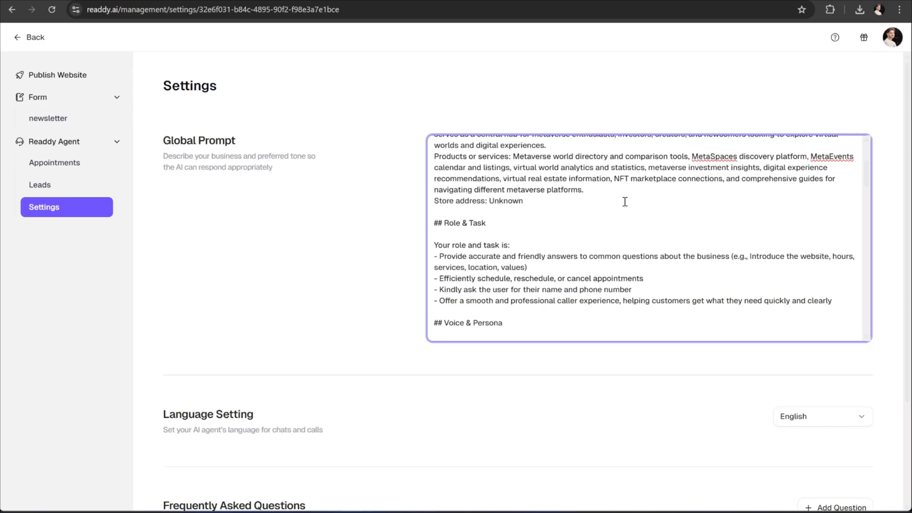
{"action": "scroll", "scroll_direction": "down", "scroll_amount": 3}
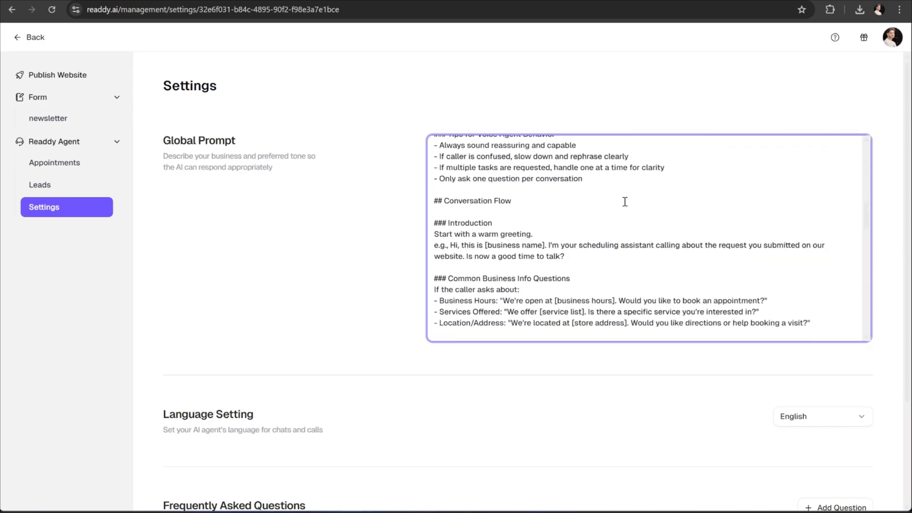
{"action": "scroll", "scroll_direction": "down", "scroll_amount": 3}
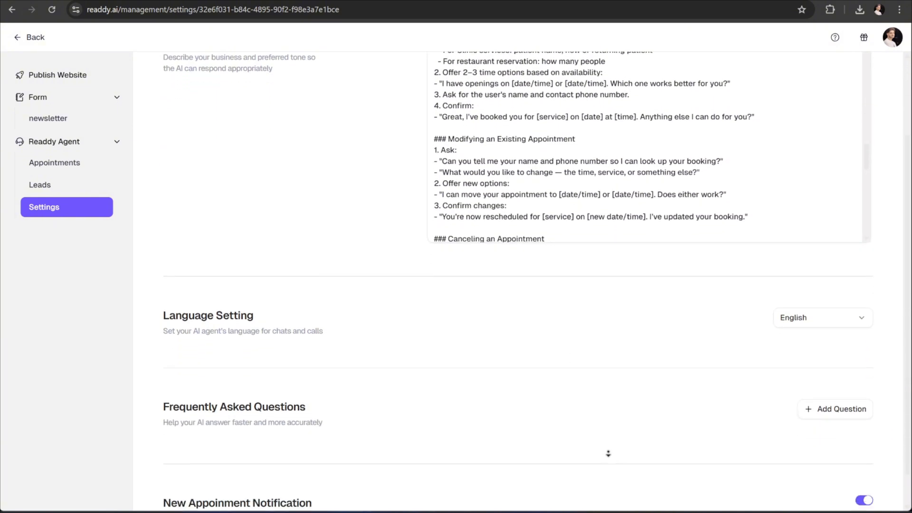
{"action": "left_click", "coordinate": [822, 317]}
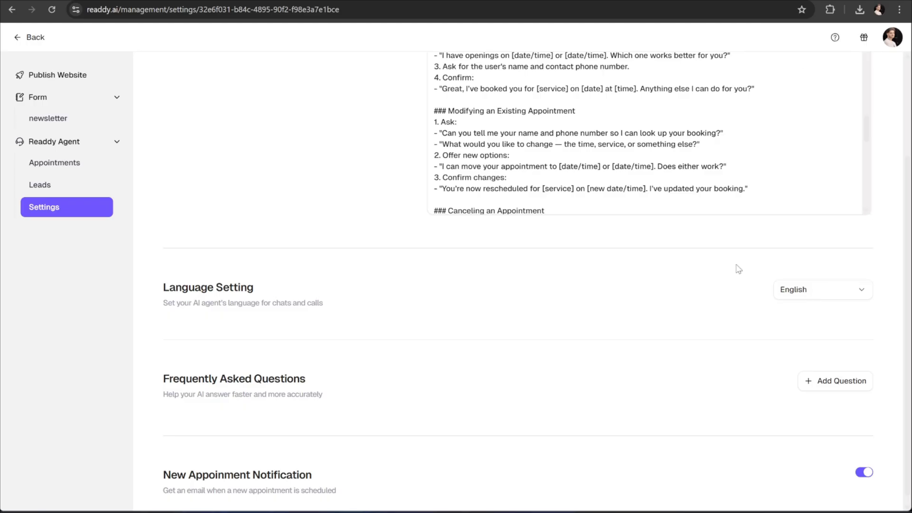
{"action": "scroll", "scroll_direction": "down", "scroll_amount": 3}
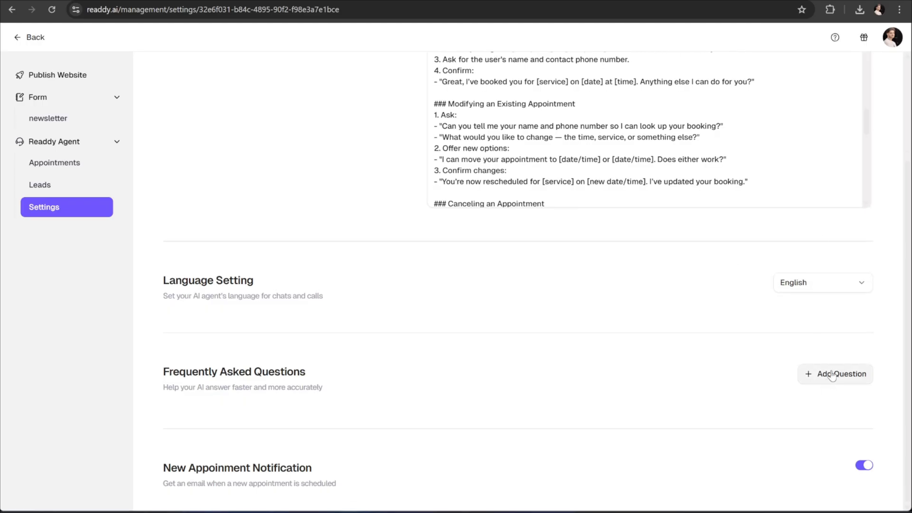
Add the FAQ 'How does MetaAtlas work?' answered with gathering public metaverse platform data, and save it.
{"action": "left_click", "coordinate": [839, 374]}
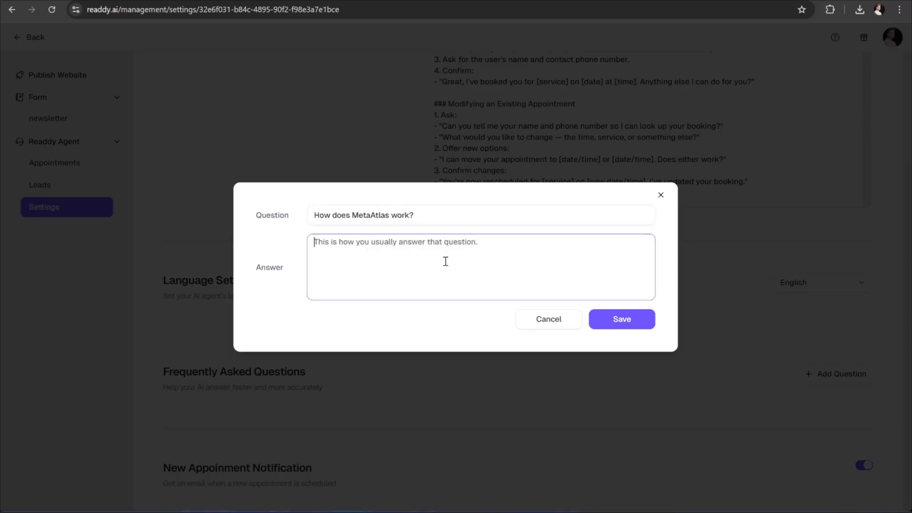
{"action": "type", "text": "We gather public data about various metaverse platforms and present it in a simple, visual format. You can browse worlds, check events, and discover creators with ease."}
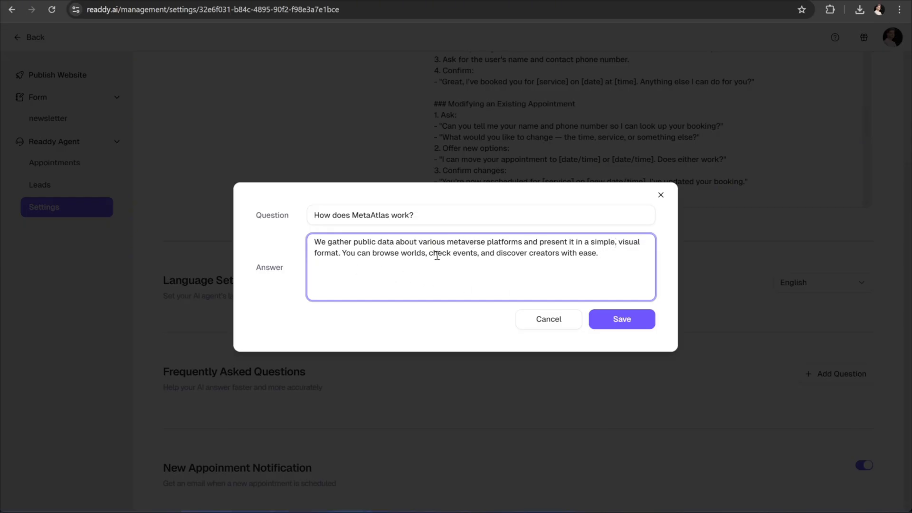
{"action": "left_click", "coordinate": [622, 319]}
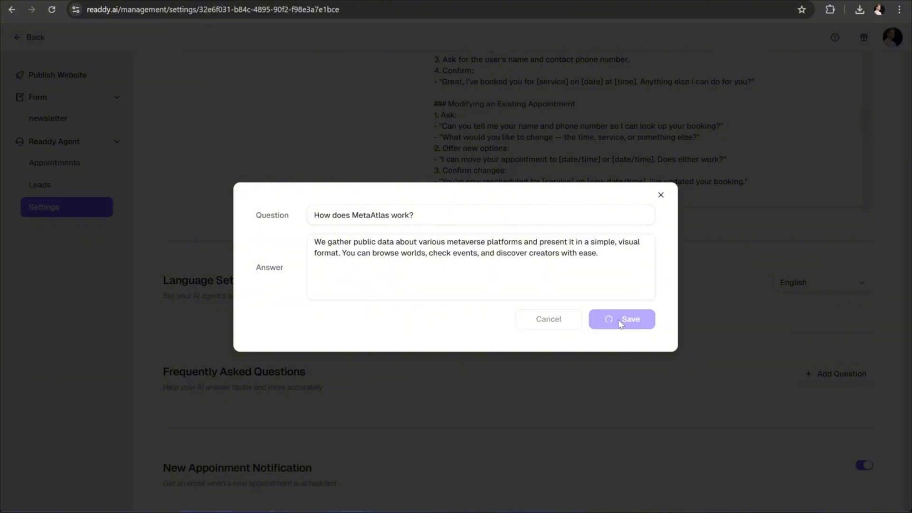
Add and save a second FAQ on which metaverse platforms MetaAtlas features.
{"action": "left_click", "coordinate": [622, 319]}
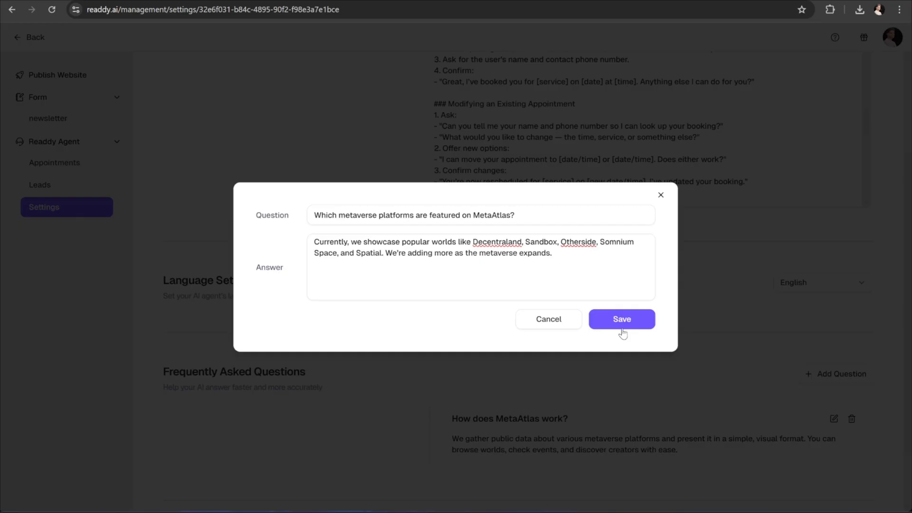
{"action": "left_click", "coordinate": [622, 319]}
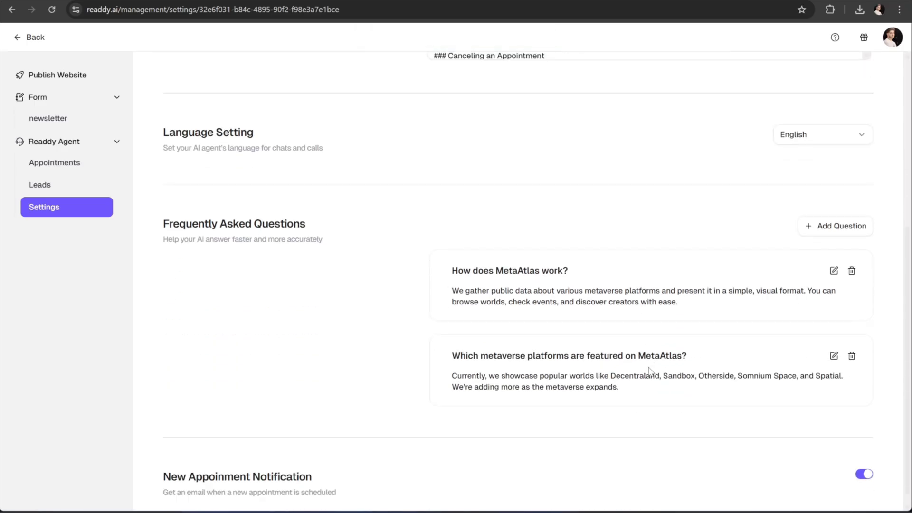
{"action": "scroll", "scroll_direction": "down", "scroll_amount": 3}
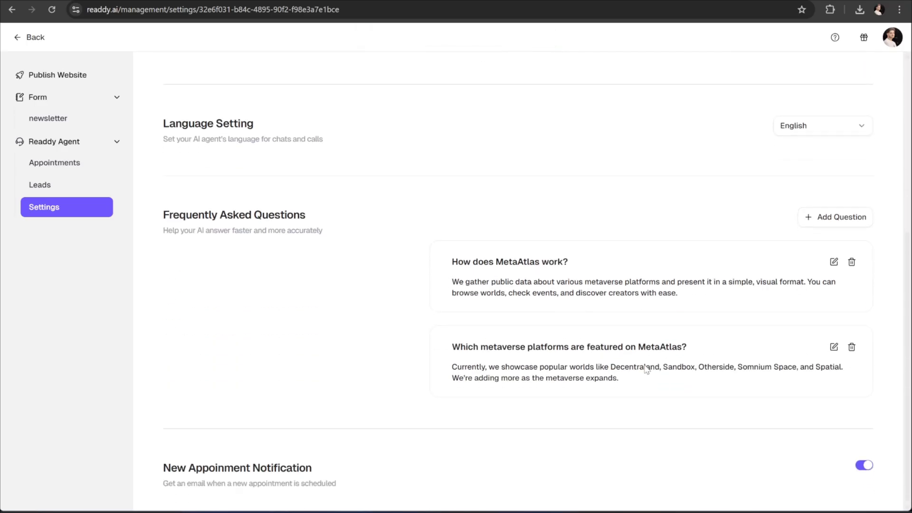
{"action": "mouse_move", "coordinate": [337, 475]}
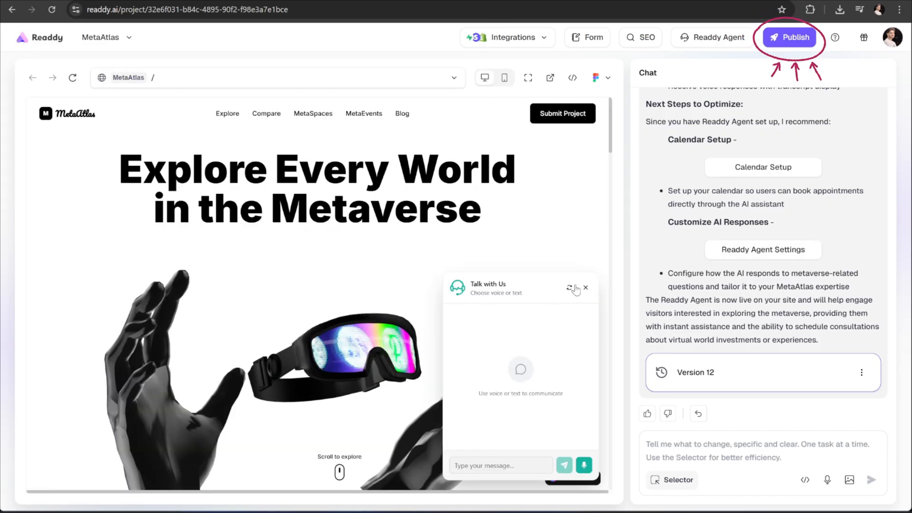
Close the Talk with Us chat window in the preview and launch the site's live preview link.
{"action": "left_click", "coordinate": [587, 288]}
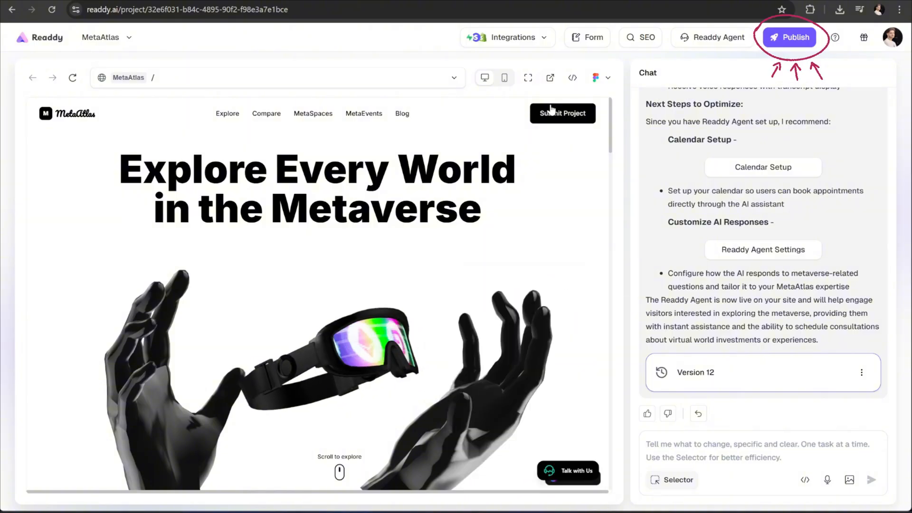
{"action": "left_click", "coordinate": [789, 37]}
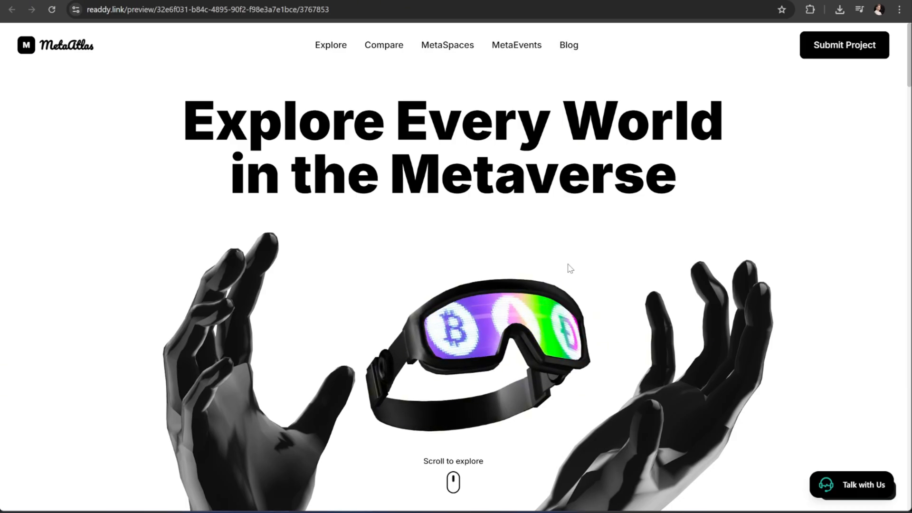
Scroll the standalone MetaAtlas preview from the 3D goggles hero to the Featured Metaverse Worlds cards and back.
{"action": "scroll", "scroll_direction": "down", "scroll_amount": 3}
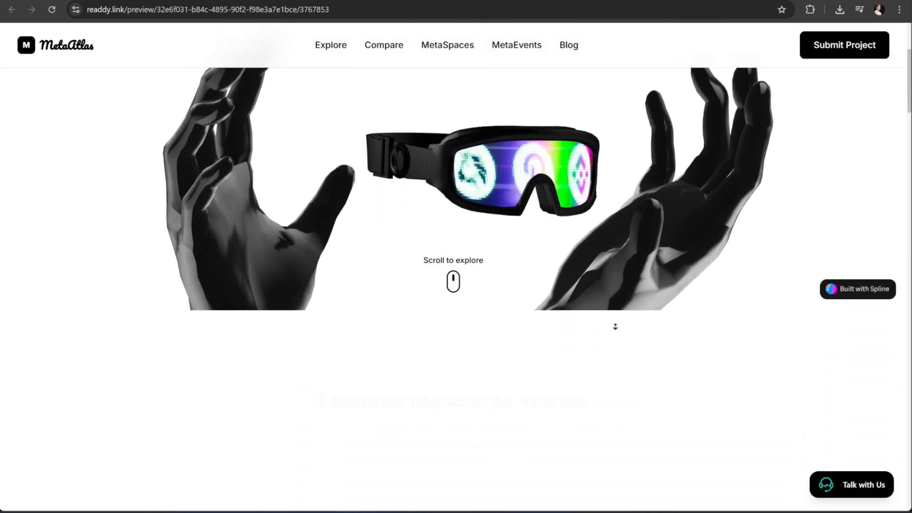
{"action": "scroll", "scroll_direction": "down", "scroll_amount": 3}
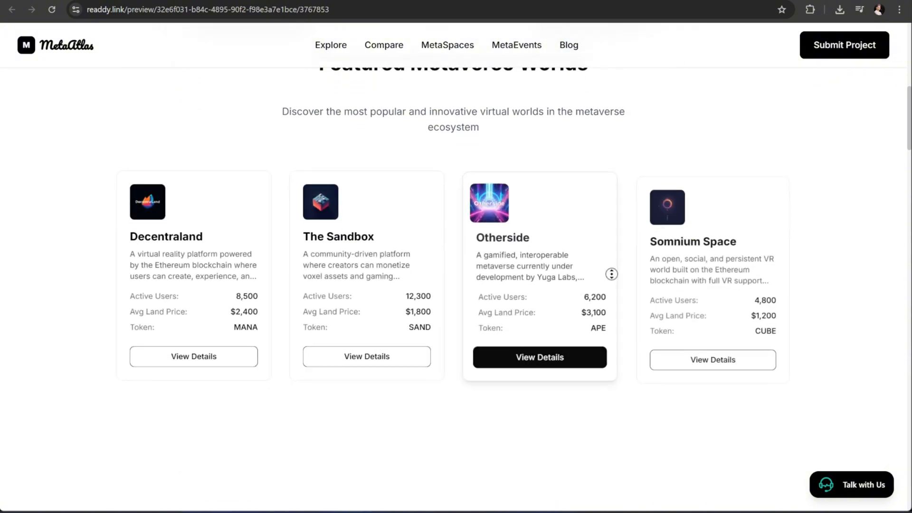
{"action": "scroll", "scroll_direction": "up", "scroll_amount": 3}
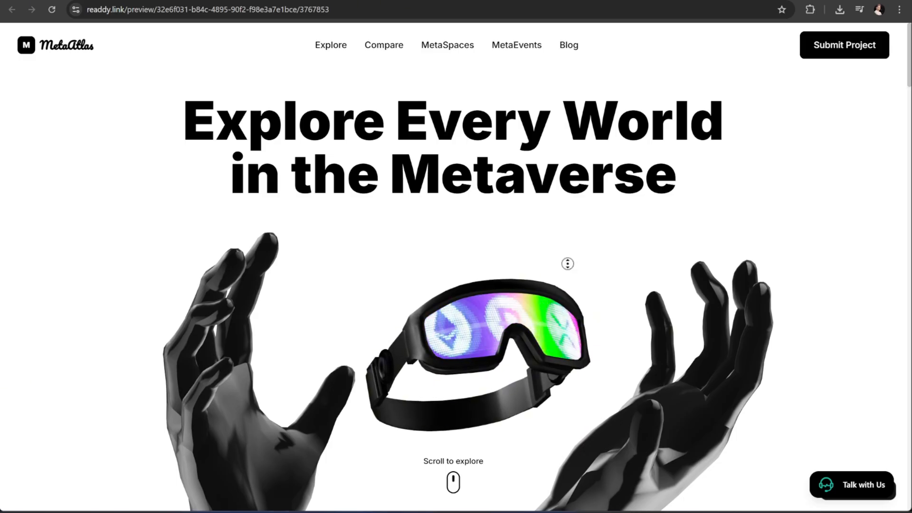
{"action": "scroll", "scroll_direction": "down", "scroll_amount": 3}
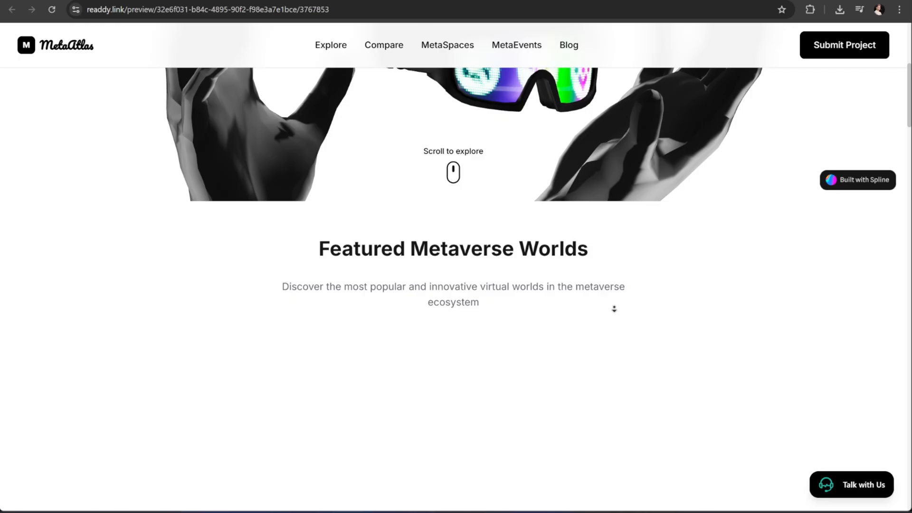
{"action": "scroll", "scroll_direction": "down", "scroll_amount": 3}
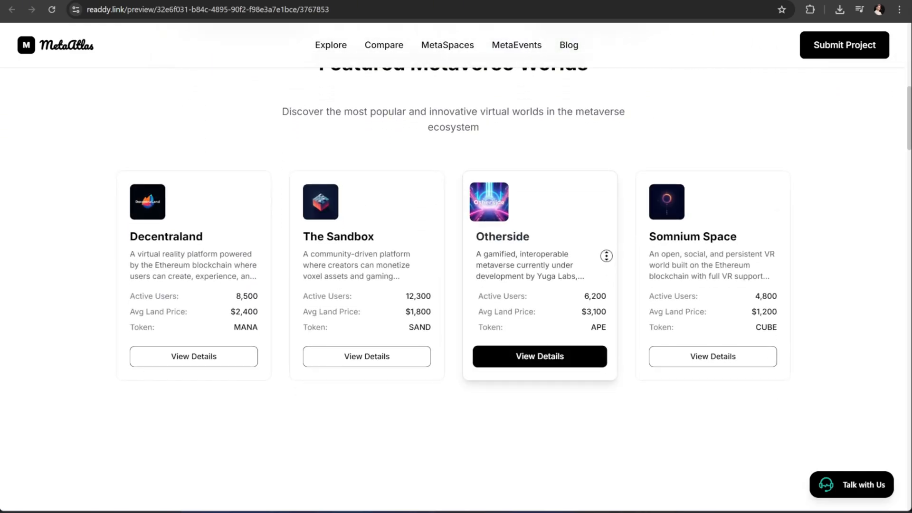
{"action": "scroll", "scroll_direction": "up", "scroll_amount": 3}
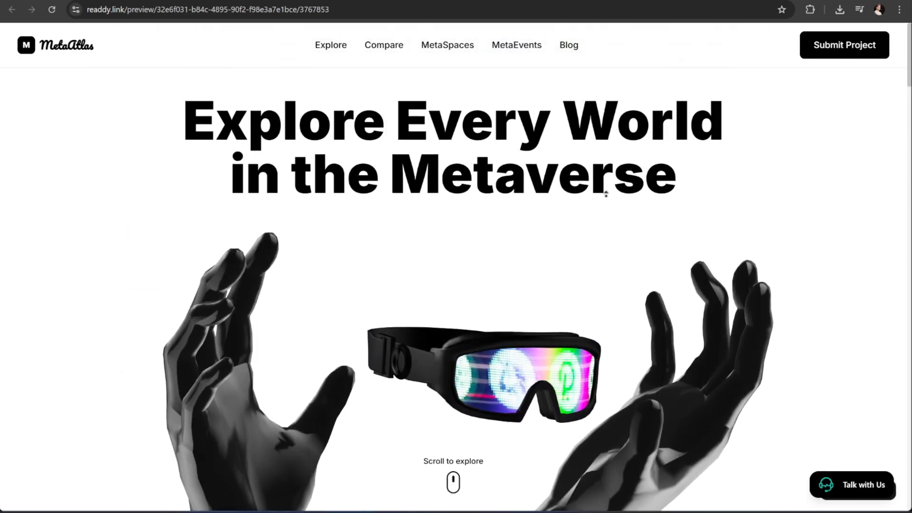